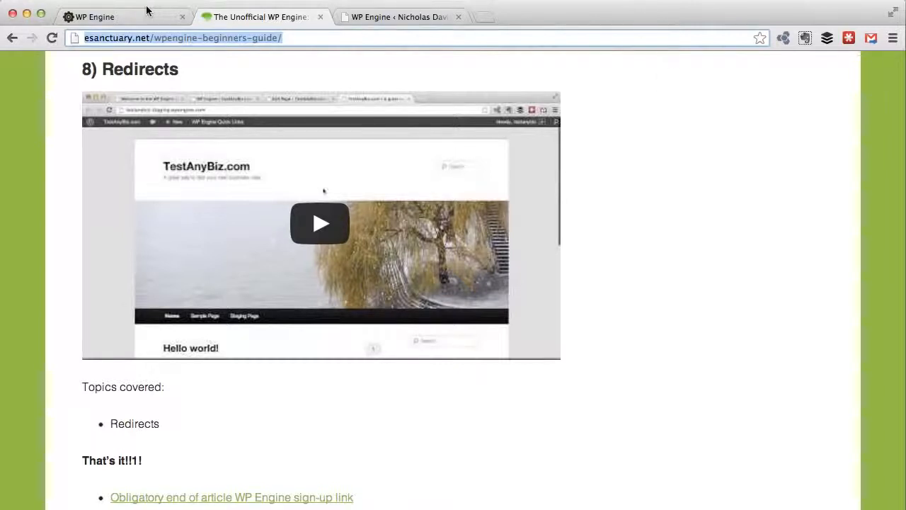
Switch to the hosting portal tab and scroll the mycoolnewsite install overview
click(106, 17)
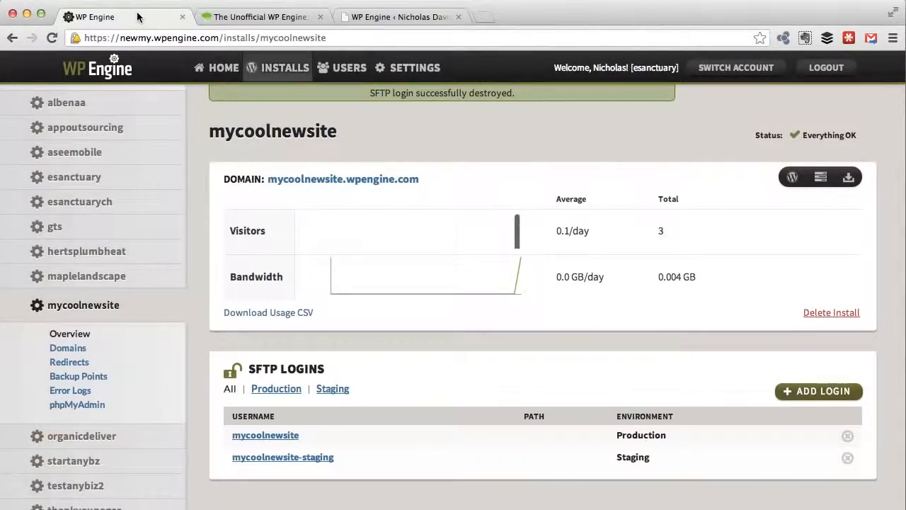
mouse_move(70, 68)
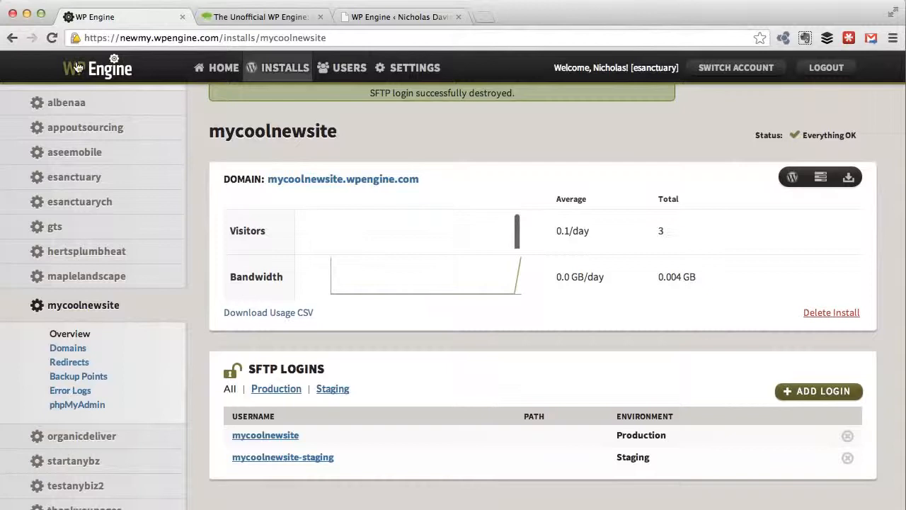
scroll(down, 3)
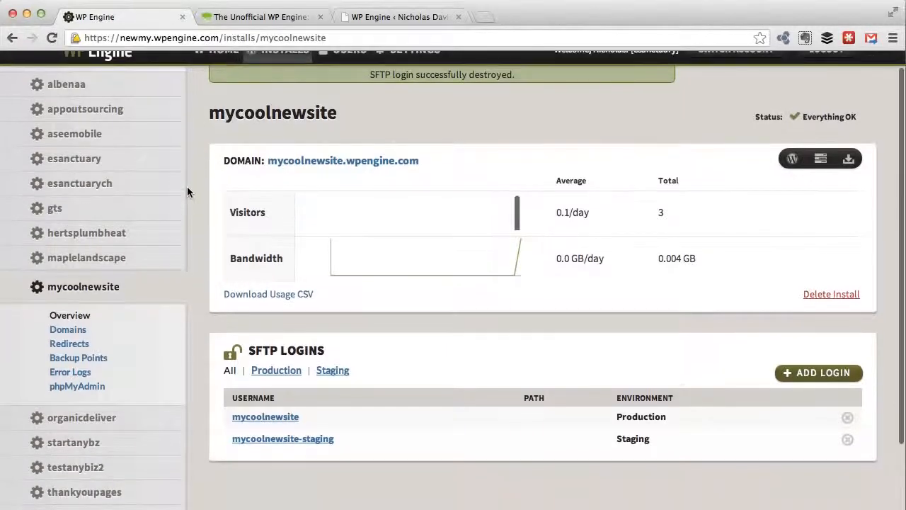
mouse_move(85, 344)
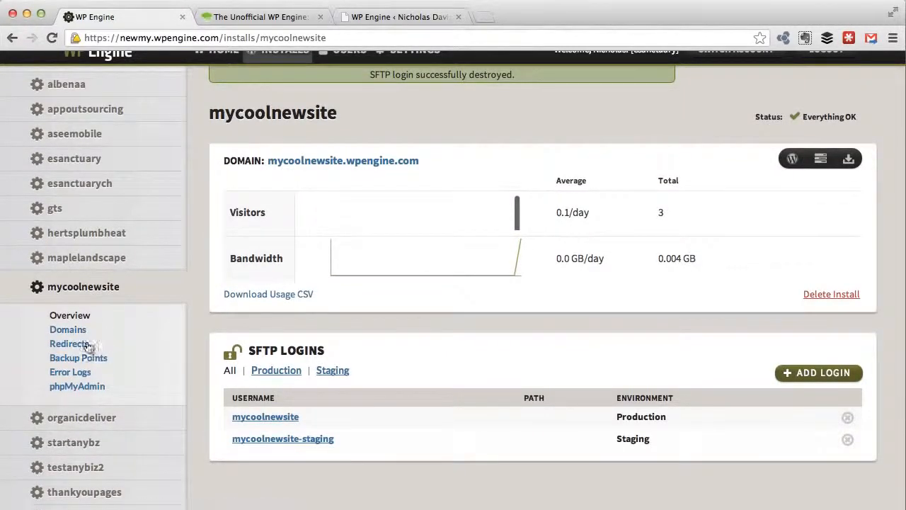
mouse_move(74, 346)
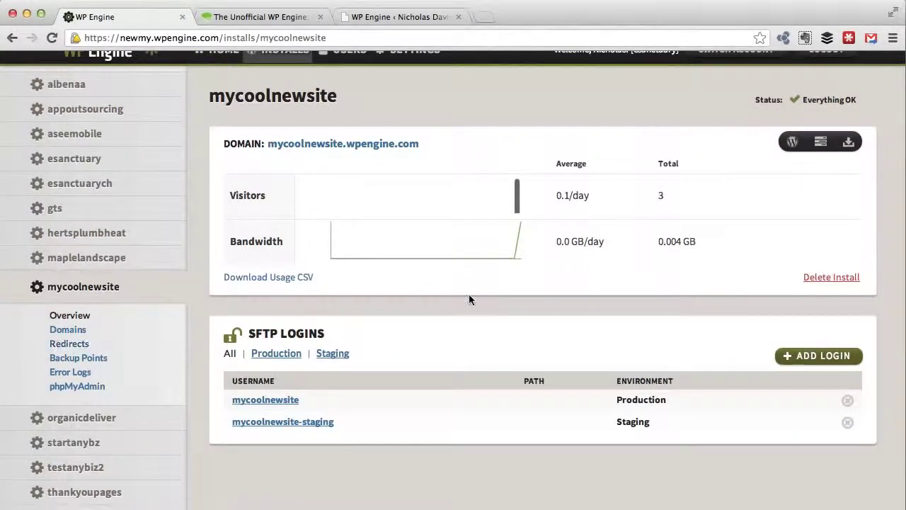
View the empty Redirects list for mycoolnewsite, previewing and cancelling the New Redirect form
click(70, 344)
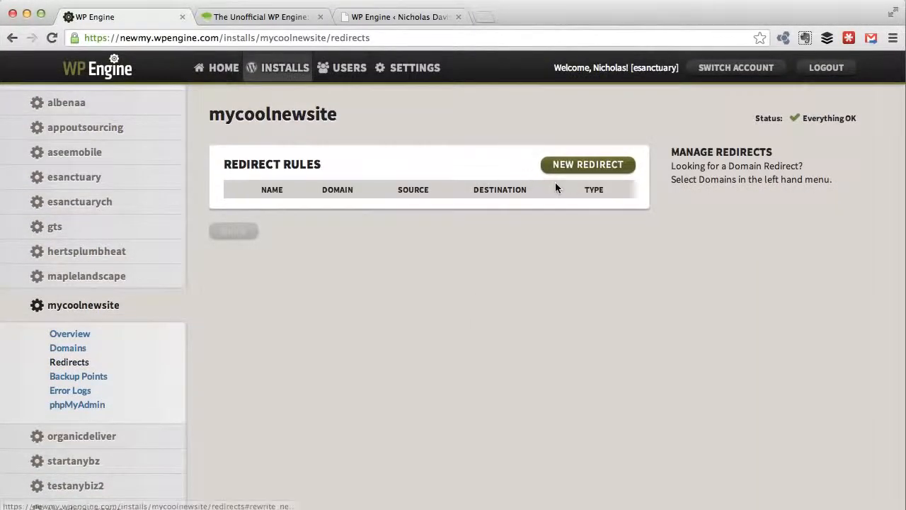
mouse_move(405, 100)
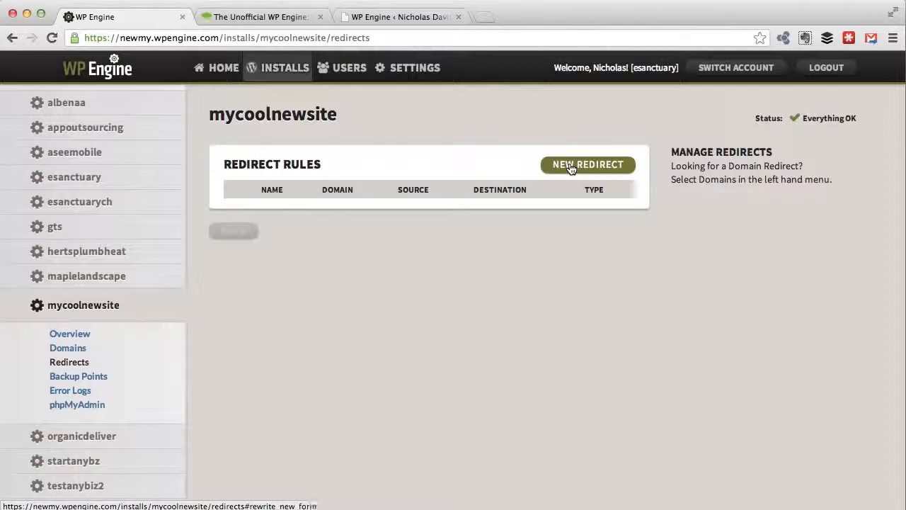
click(587, 164)
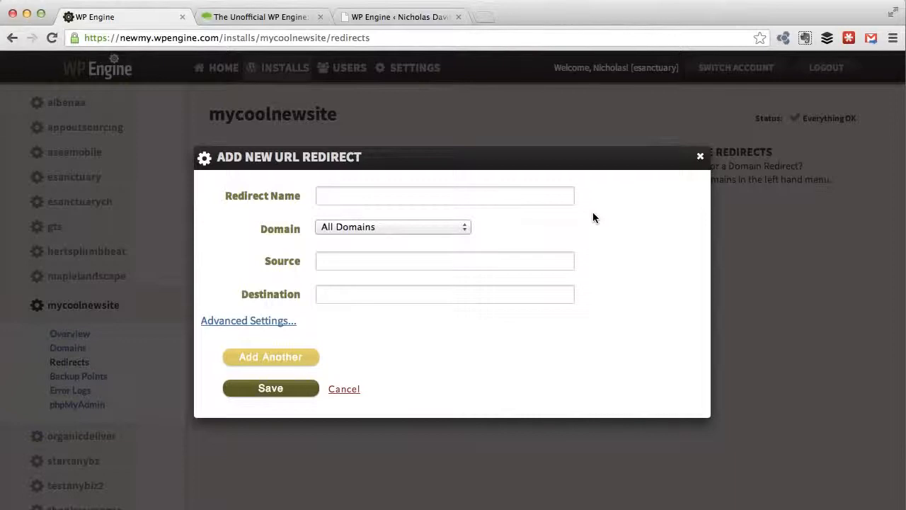
click(344, 388)
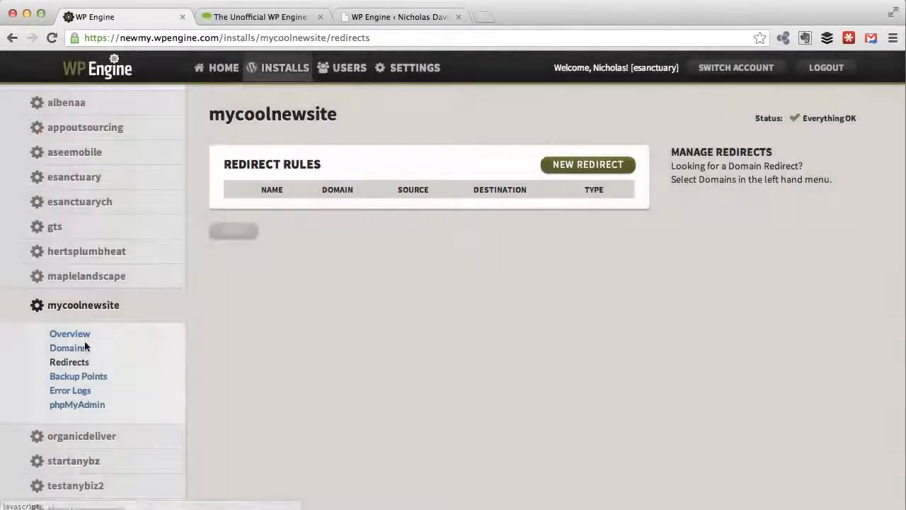
Check the Domains page, visit the live blog at chapmandavis.com, then return to the portal
click(68, 347)
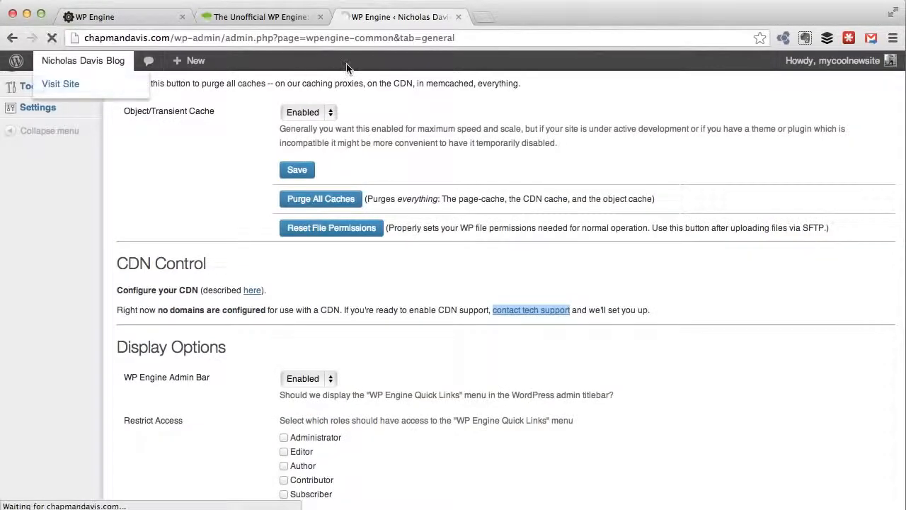
click(61, 83)
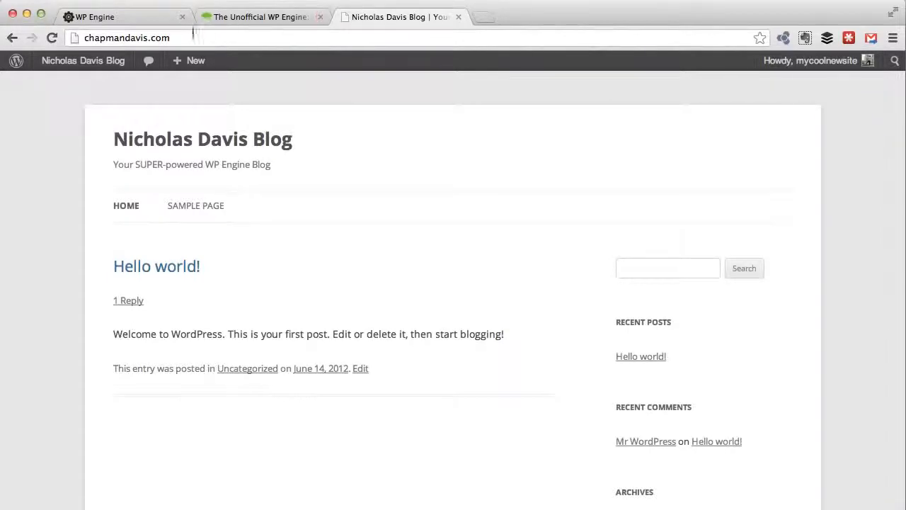
click(126, 38)
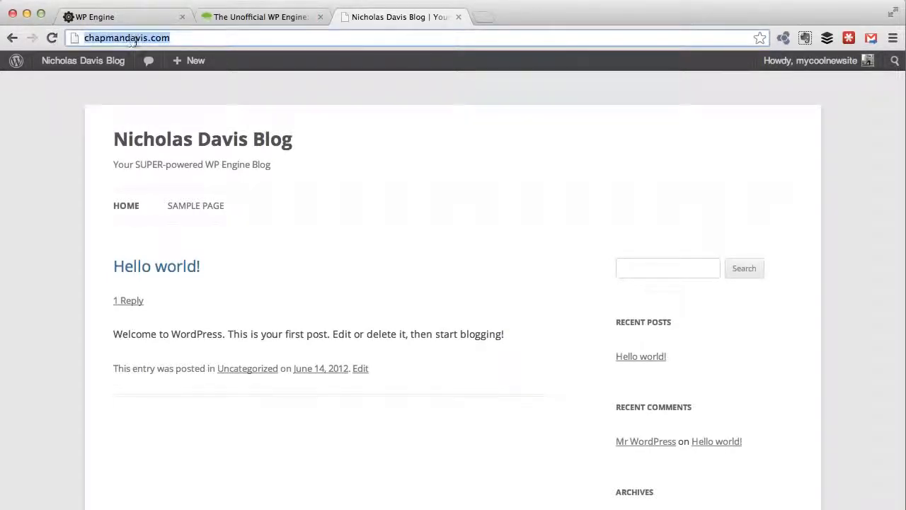
click(106, 17)
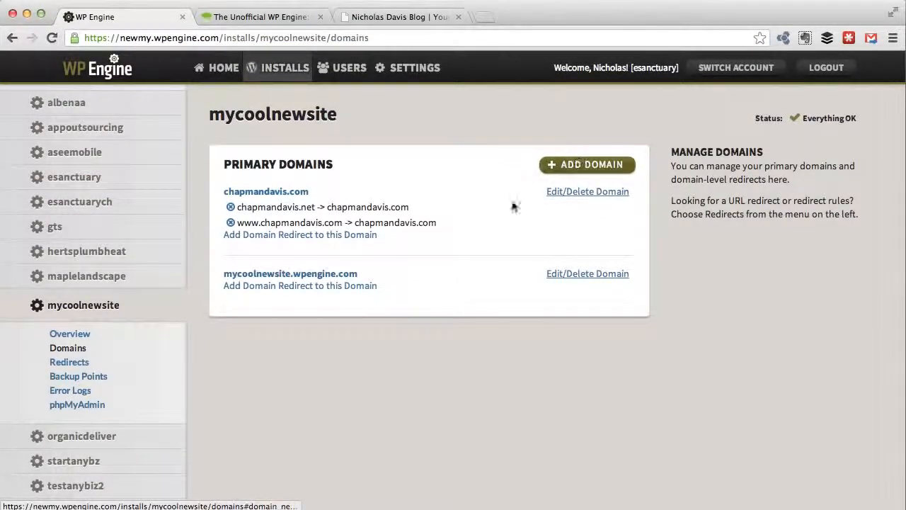
mouse_move(267, 252)
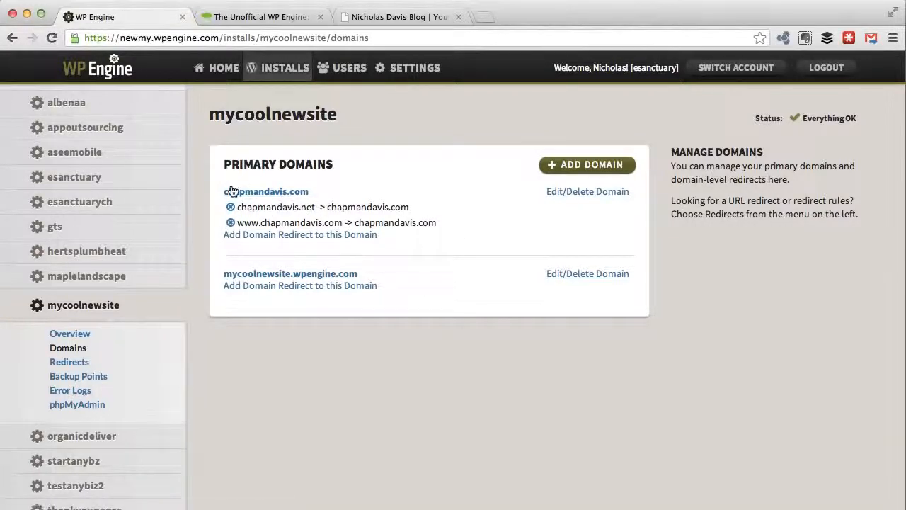
mouse_move(293, 197)
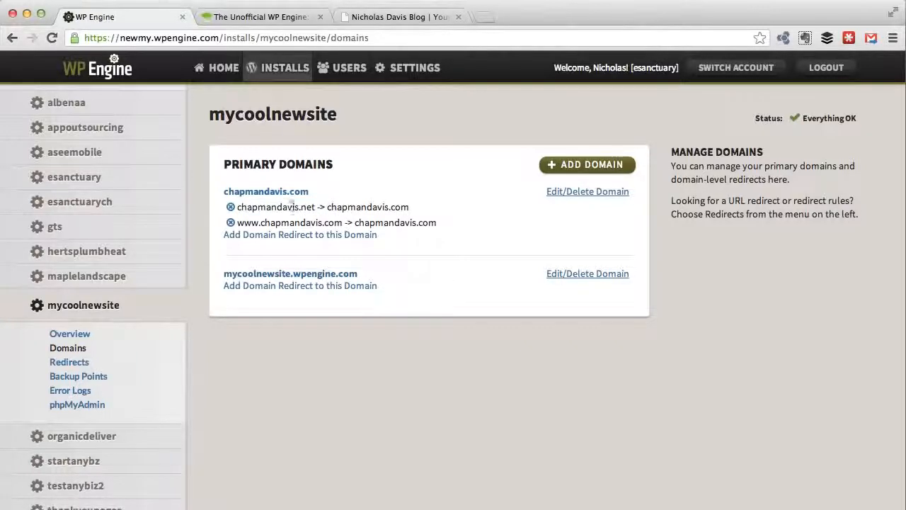
mouse_move(383, 238)
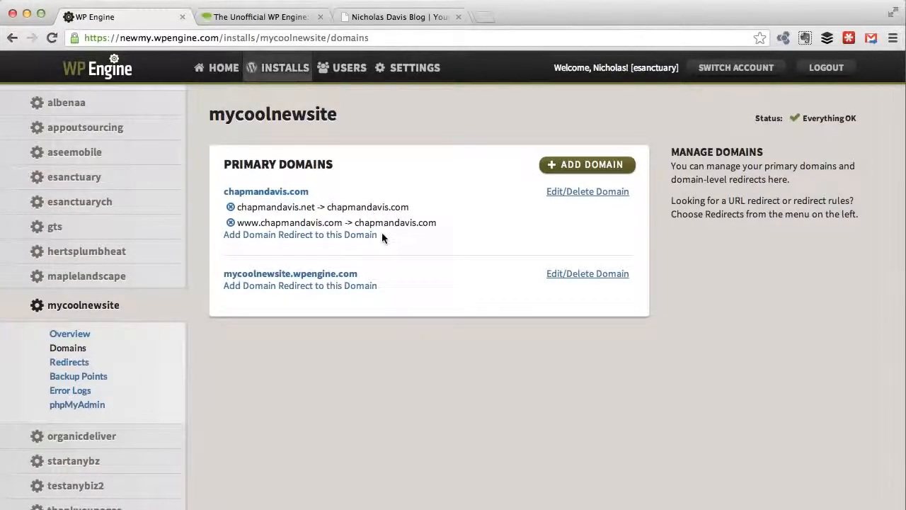
click(300, 235)
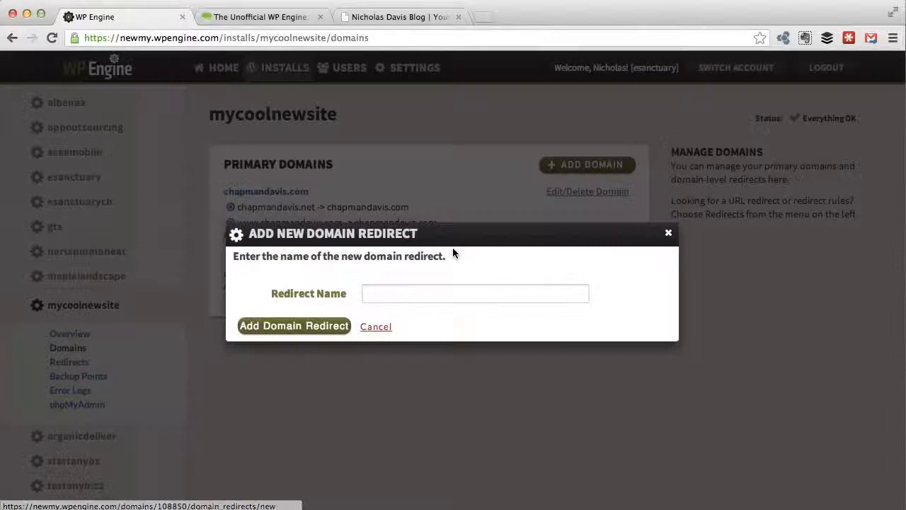
text(acmewidgets.com)
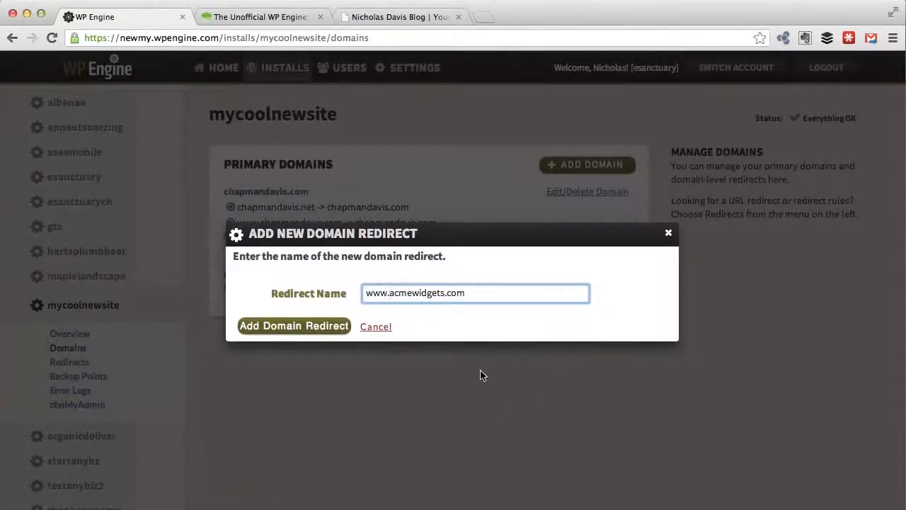
click(377, 325)
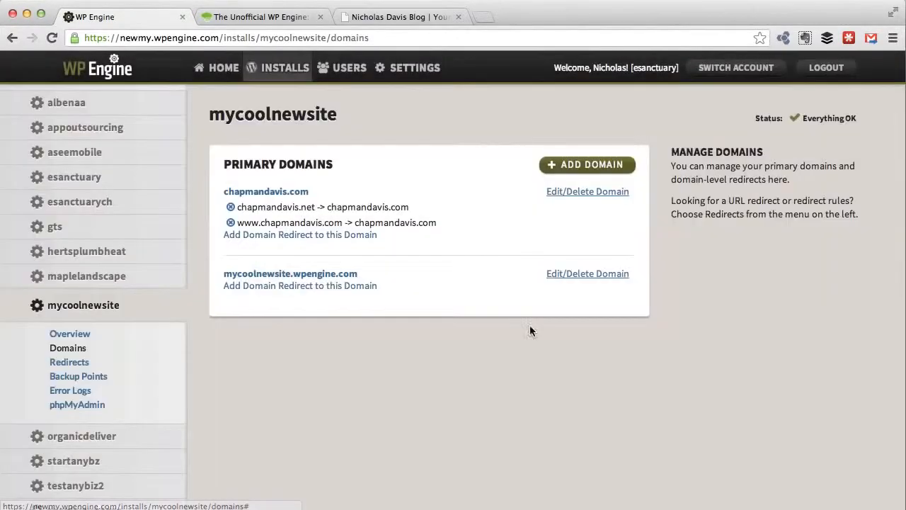
mouse_move(463, 177)
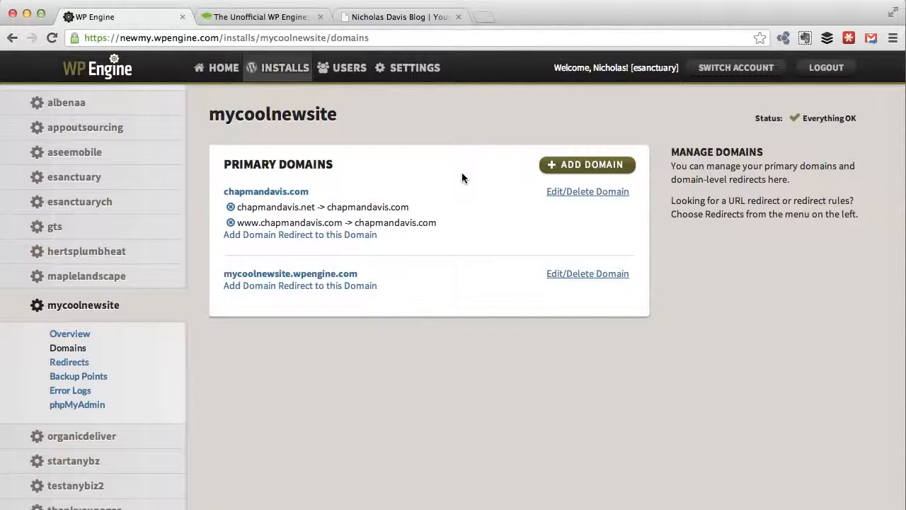
mouse_move(69, 363)
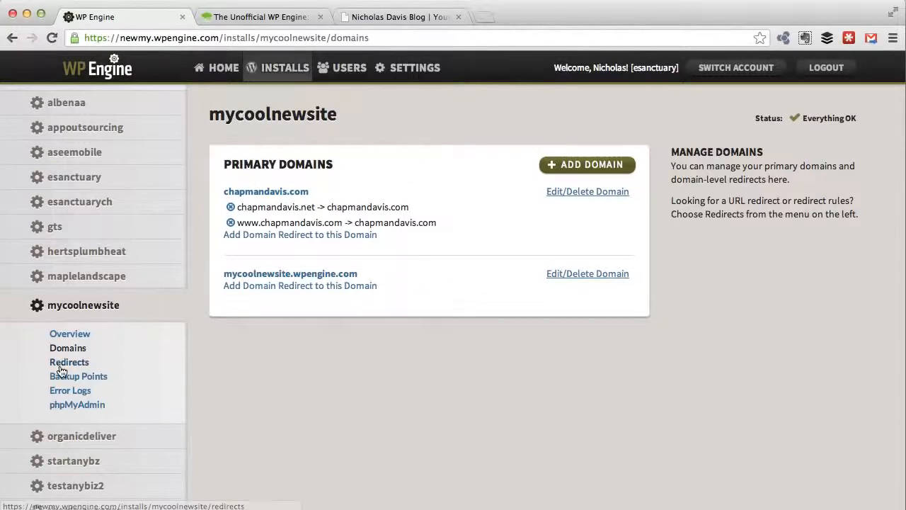
Start a new redirect named 'Contact Page Redirect' and expand its Advanced Settings
click(68, 362)
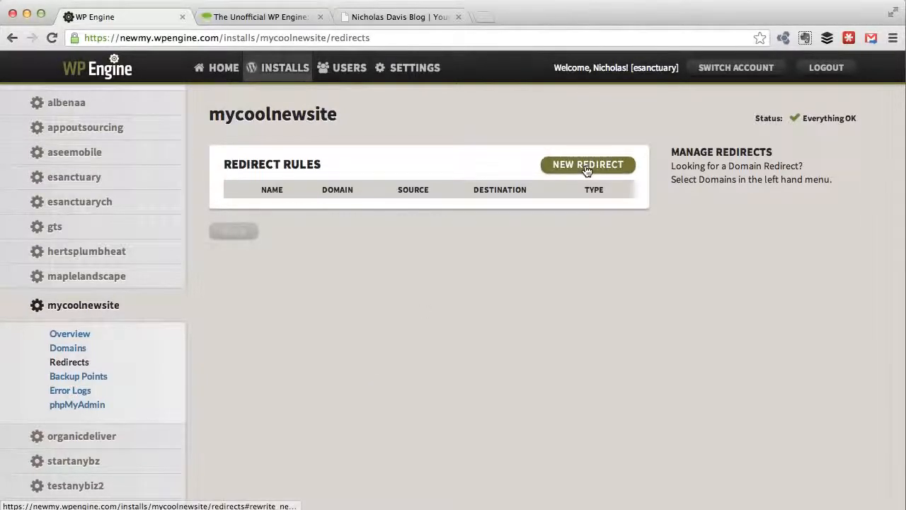
click(589, 164)
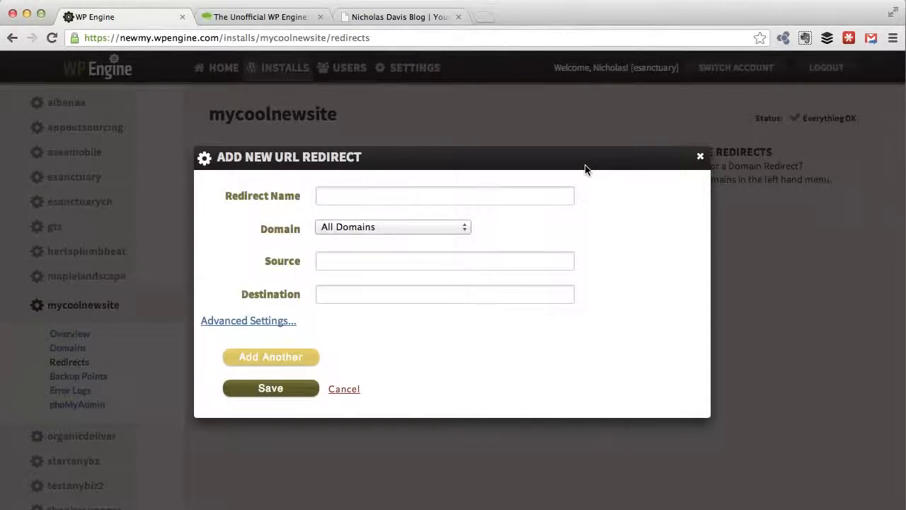
click(444, 196)
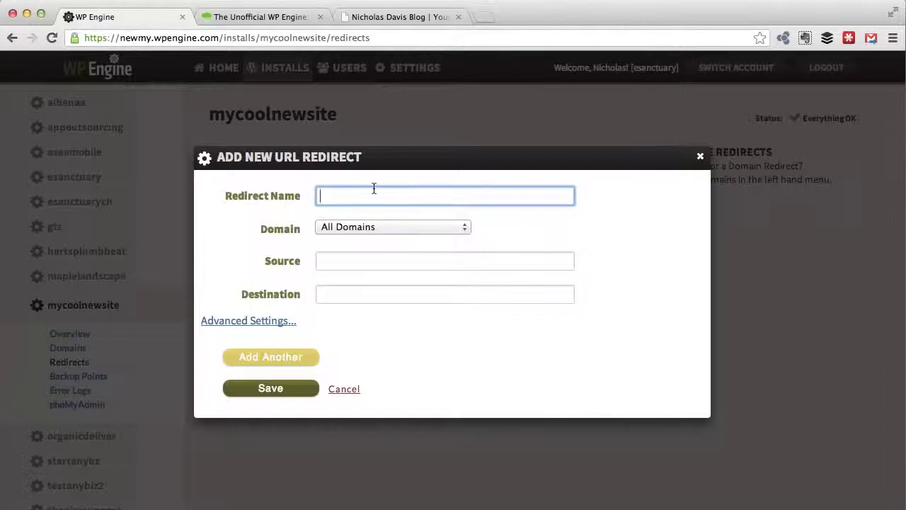
text(Contact)
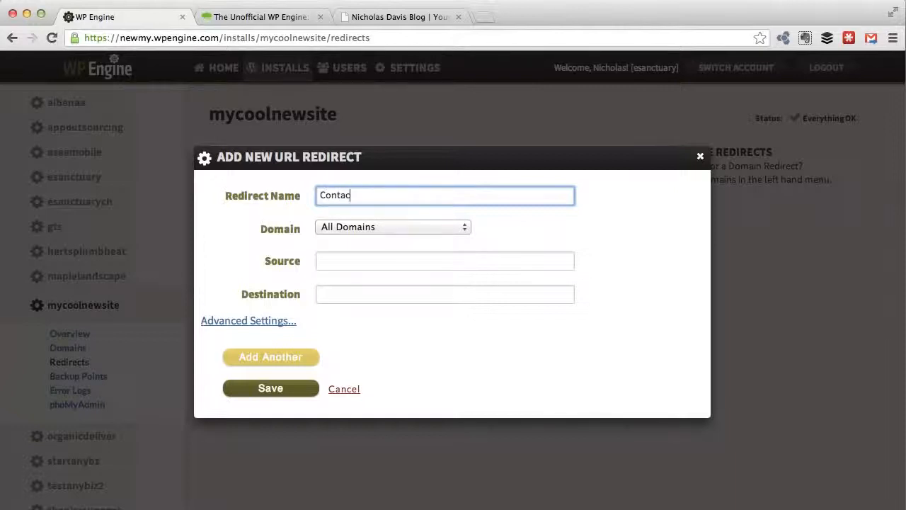
text(t)
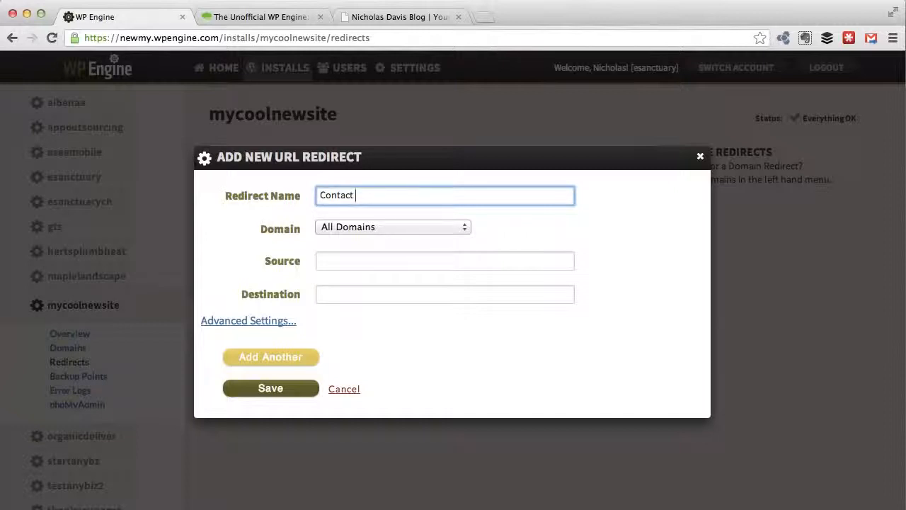
text(Page REdirec)
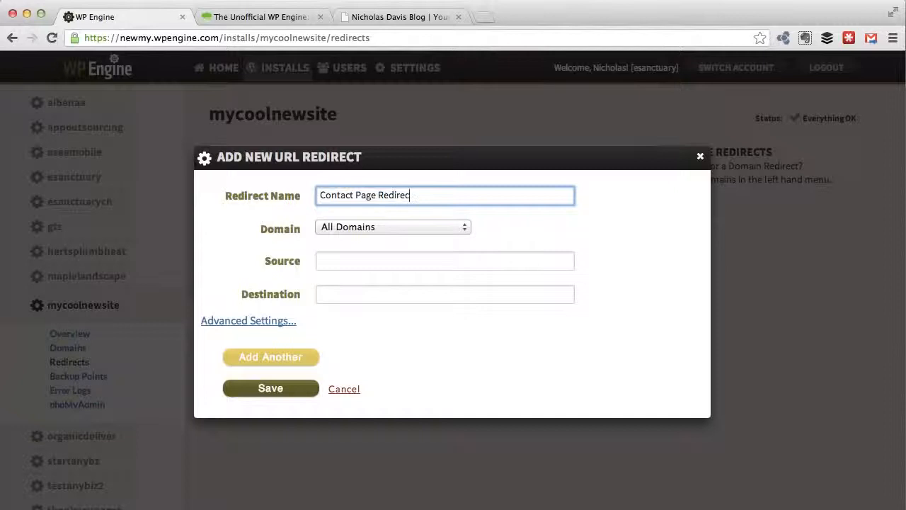
click(444, 260)
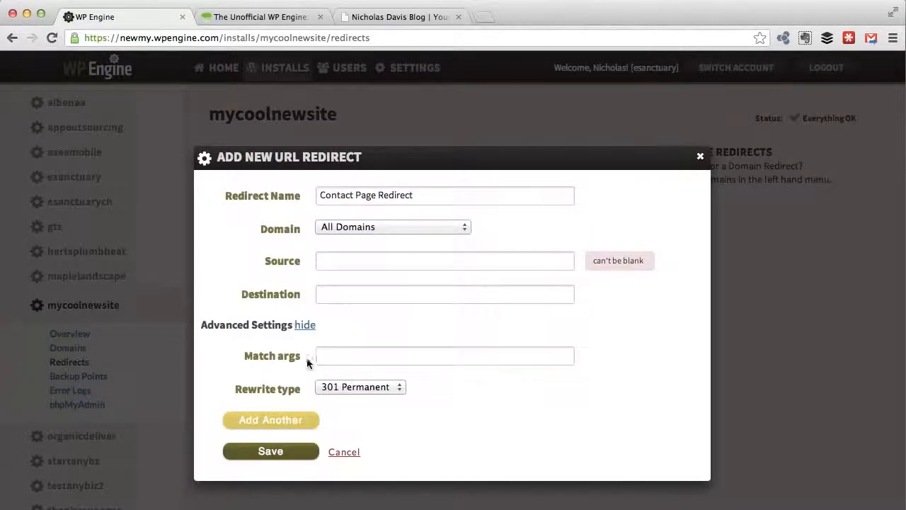
Keep Domain as All Domains and enter the source path /contact-us
click(306, 325)
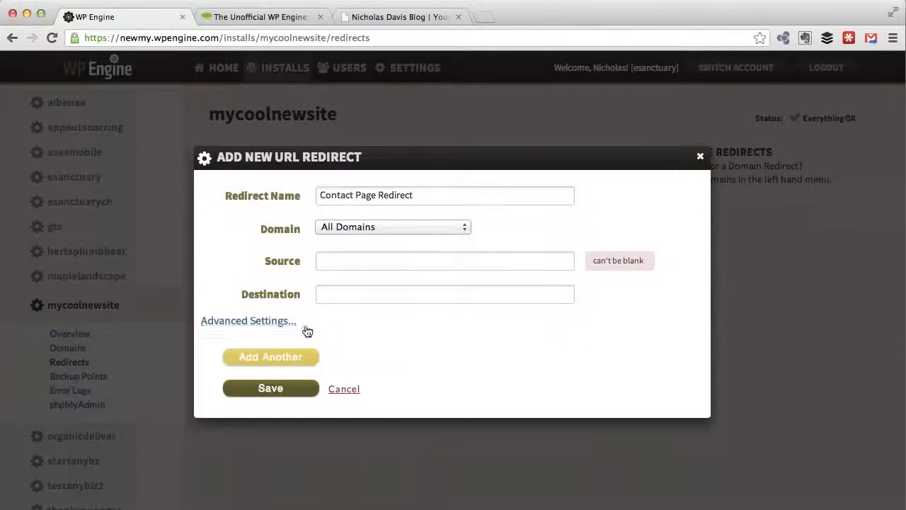
click(445, 260)
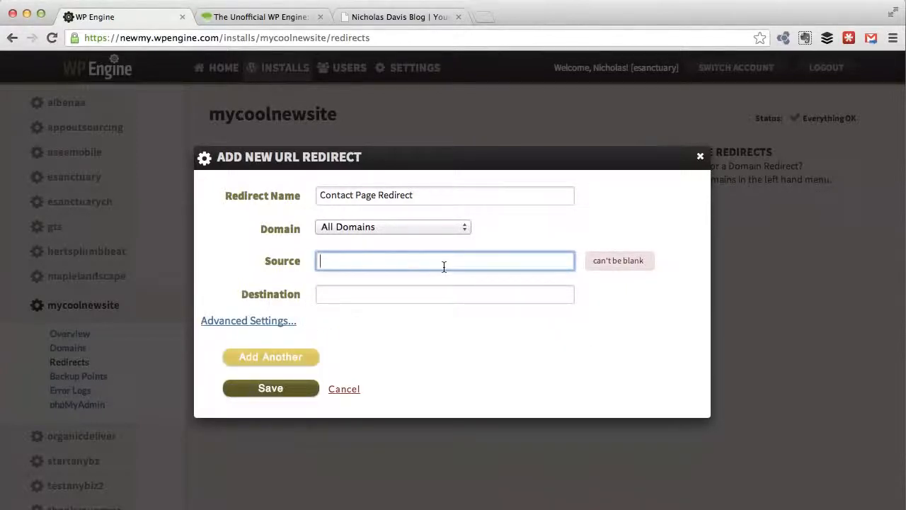
mouse_move(427, 235)
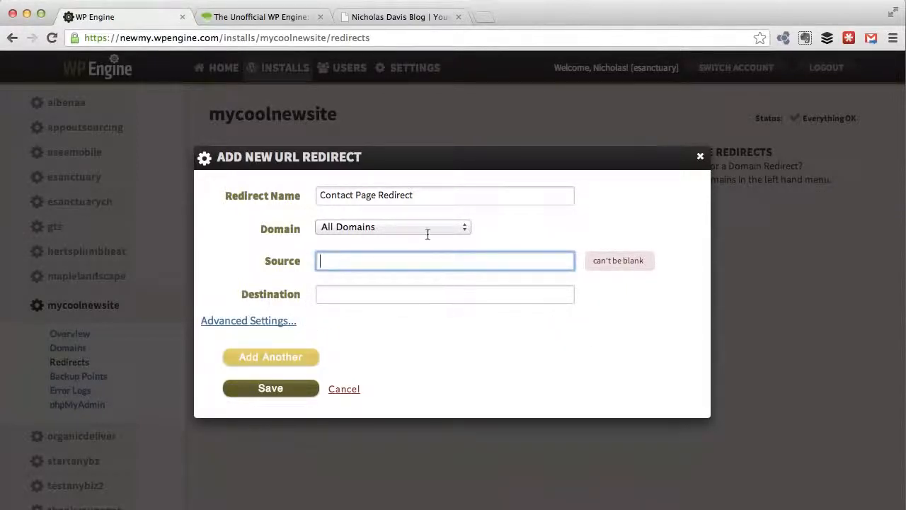
click(392, 227)
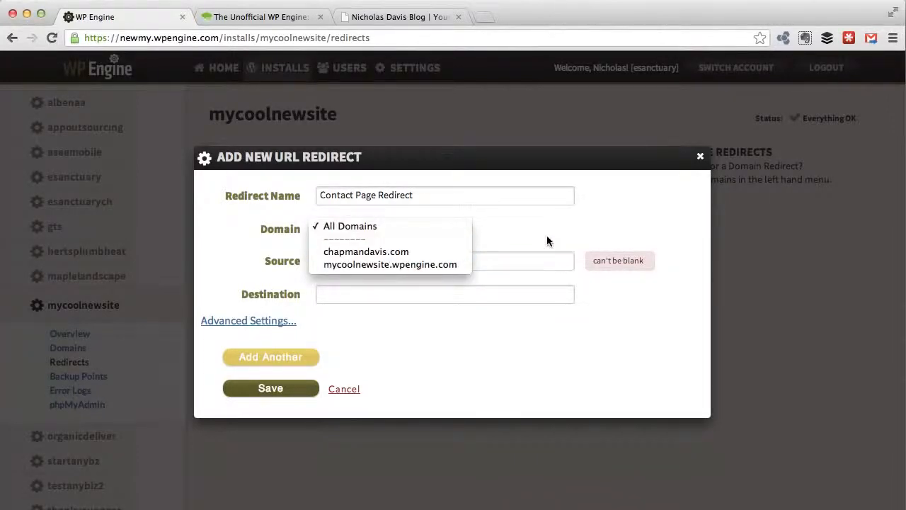
click(352, 226)
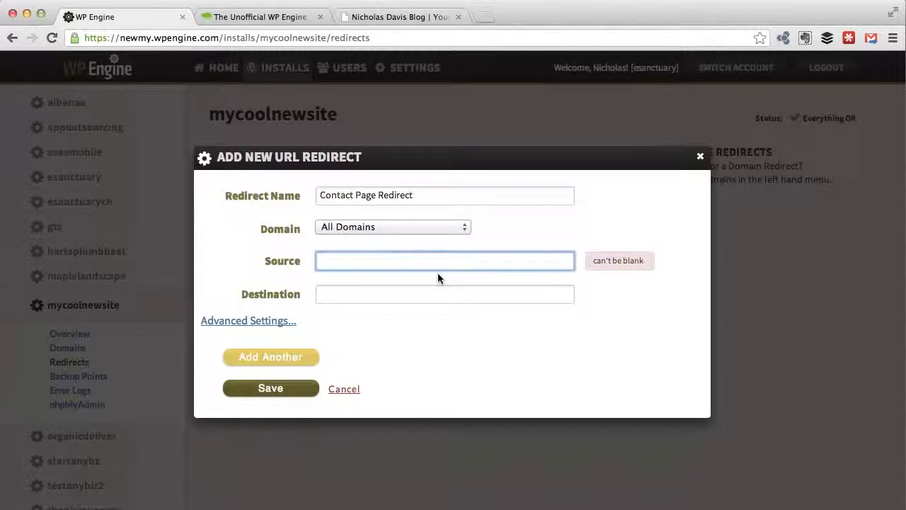
text(/contat)
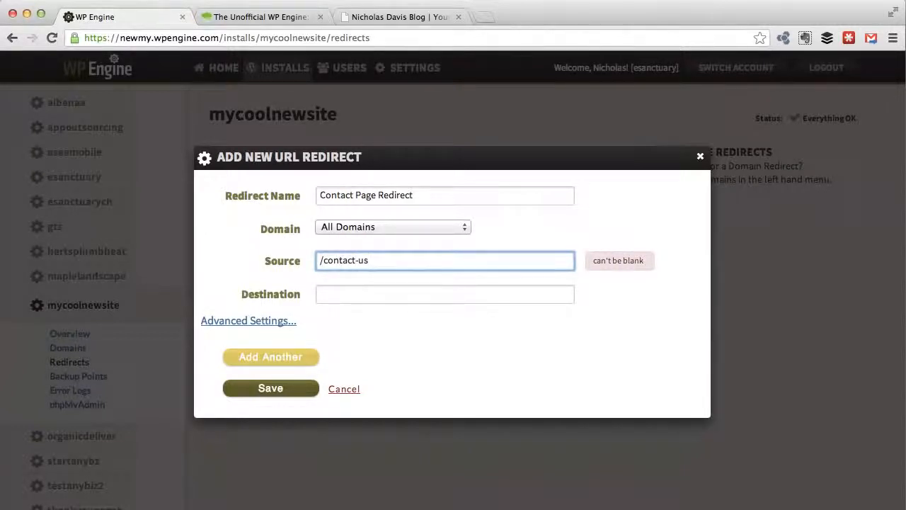
click(401, 17)
text(chapmandavis.com/contact-us)
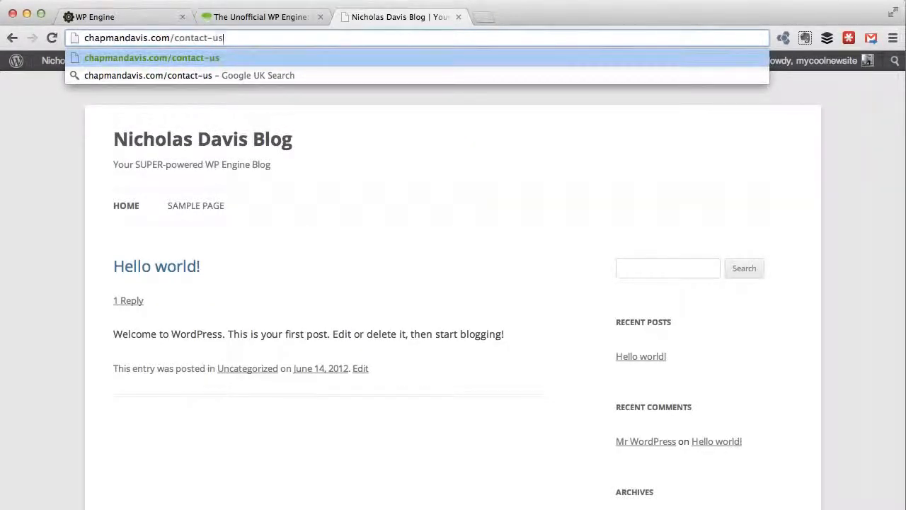
key(Backspace)
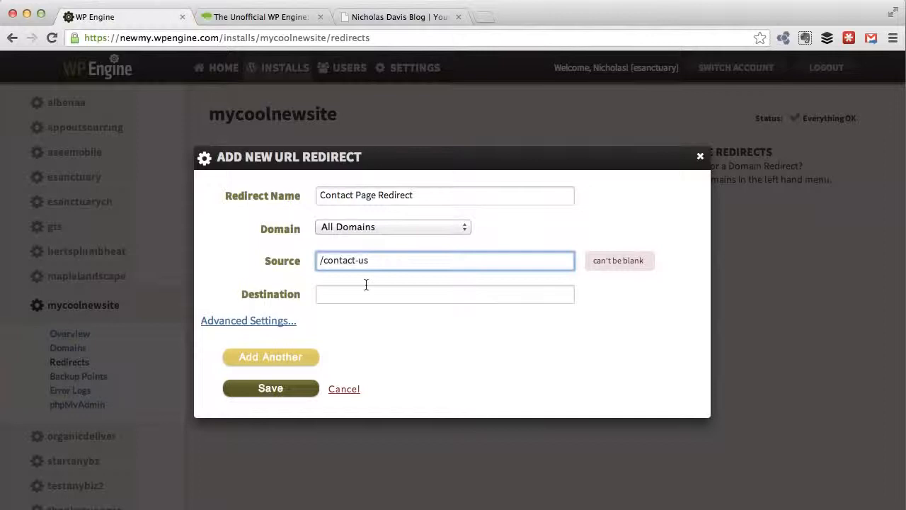
text(http://chapmandavis.com/contact)
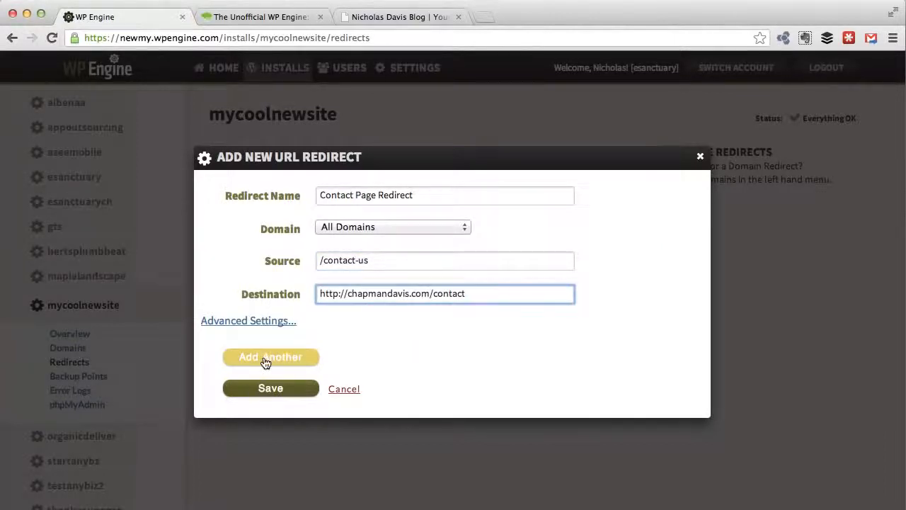
Leave Match args blank and keep the rewrite type as 301 Permanent
click(247, 320)
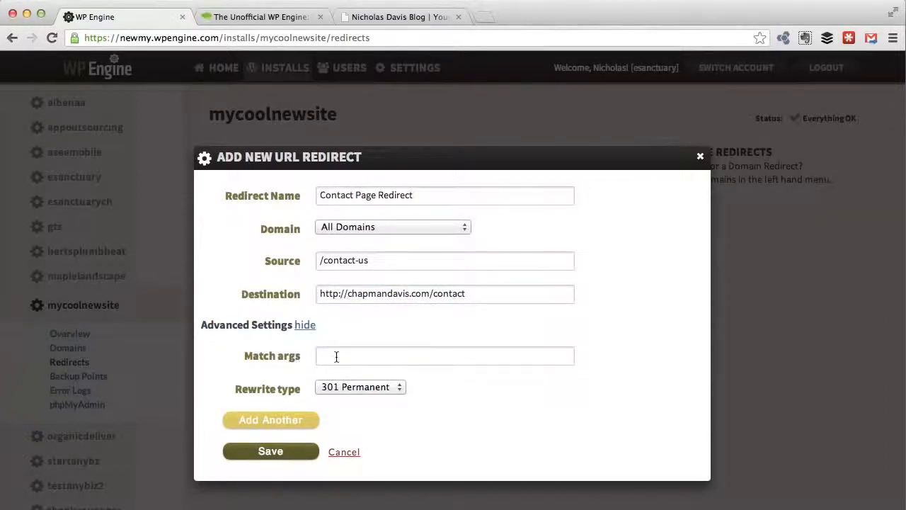
click(445, 355)
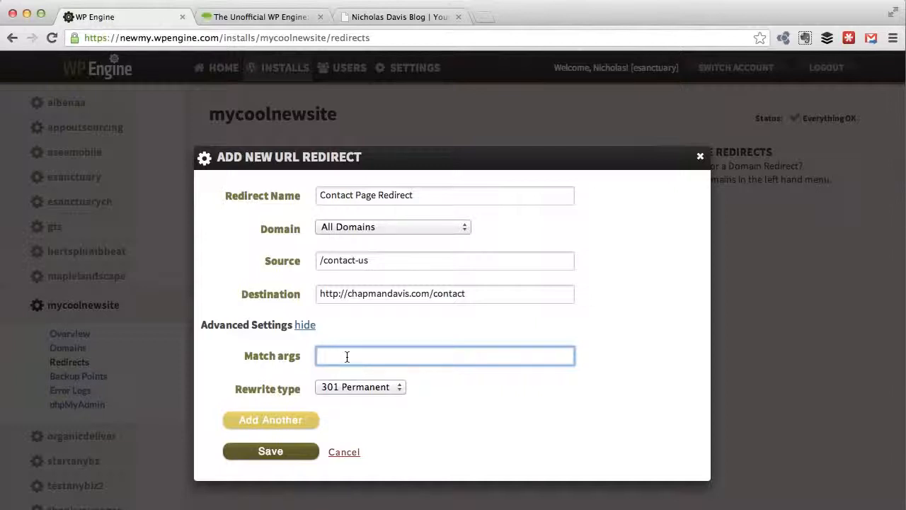
mouse_move(374, 391)
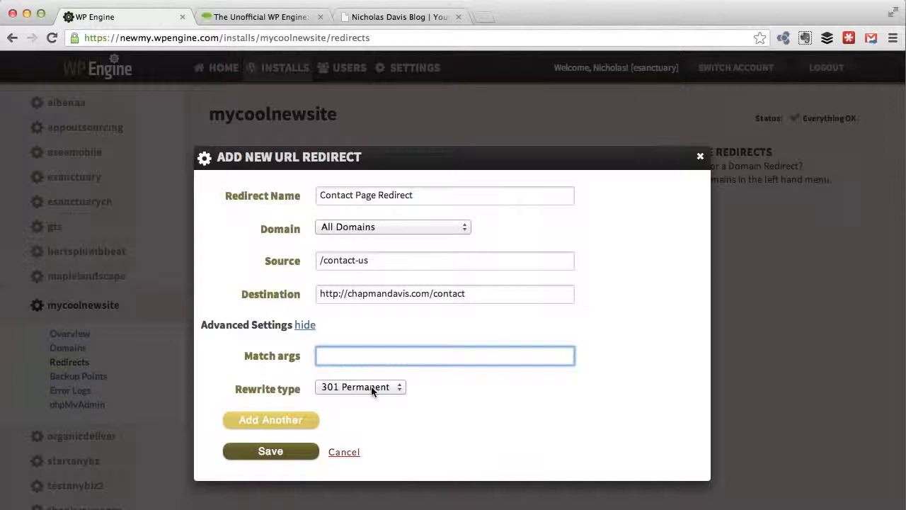
click(359, 387)
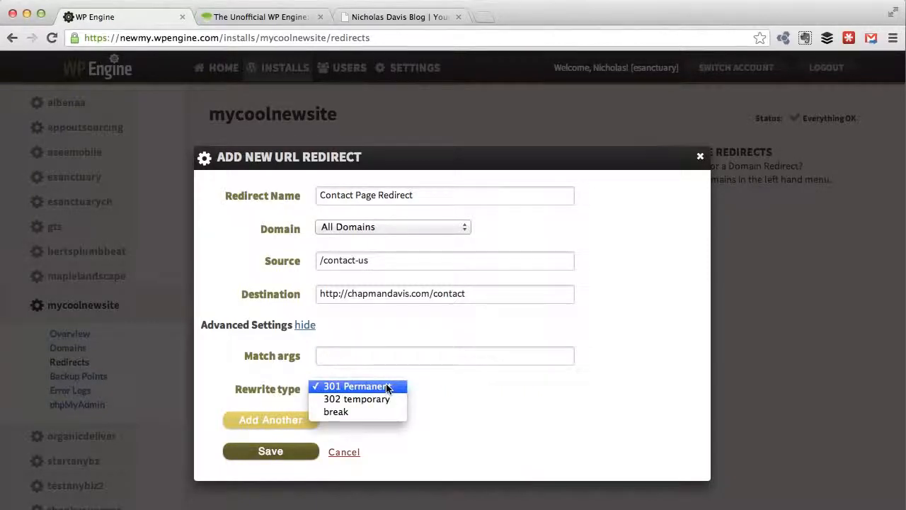
mouse_move(414, 391)
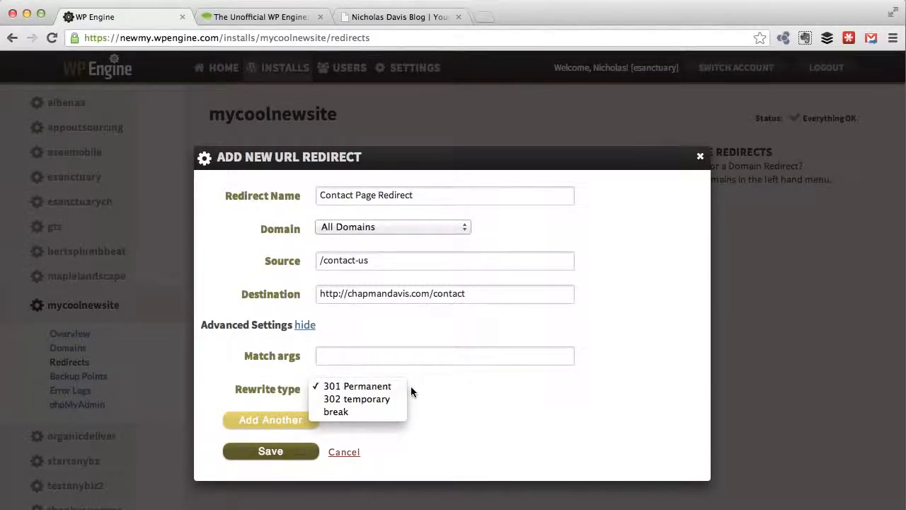
mouse_move(357, 400)
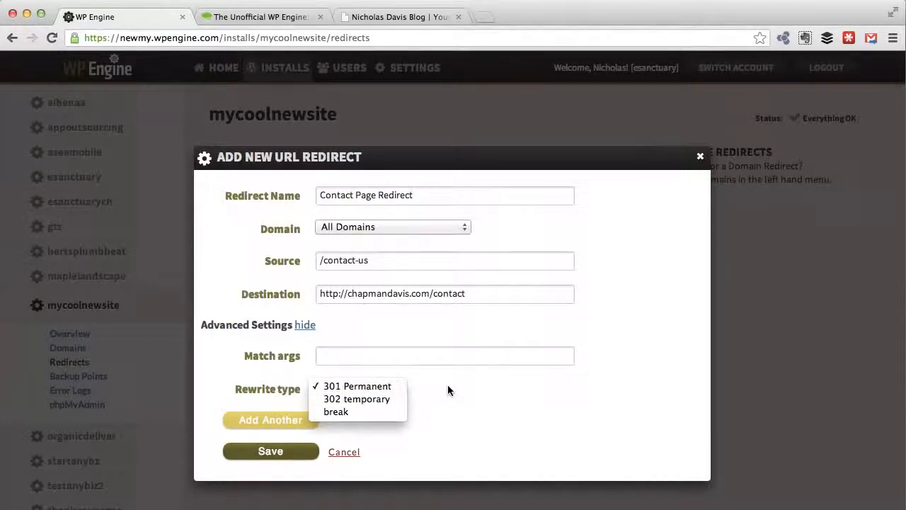
click(360, 385)
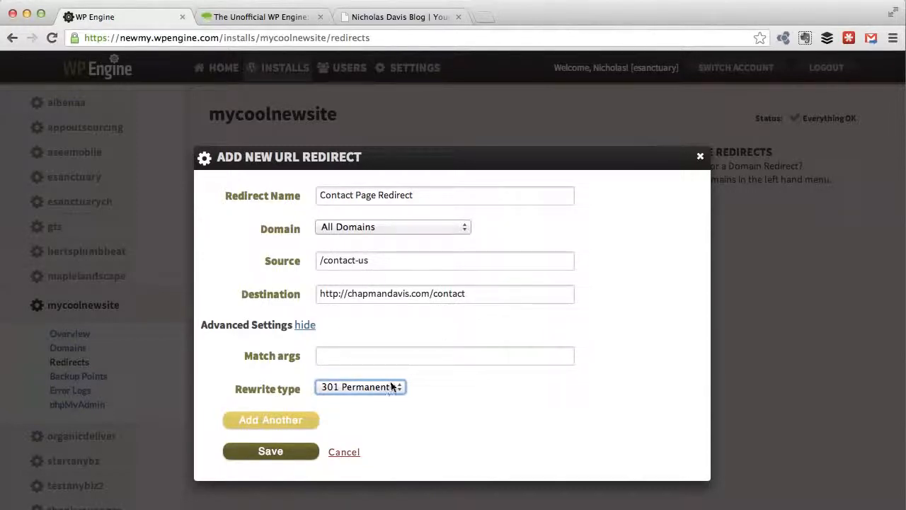
mouse_move(470, 387)
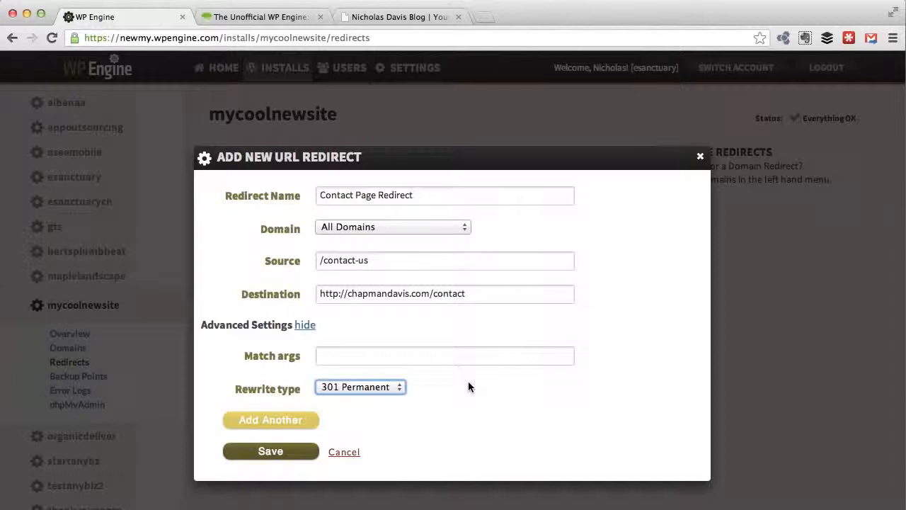
mouse_move(374, 253)
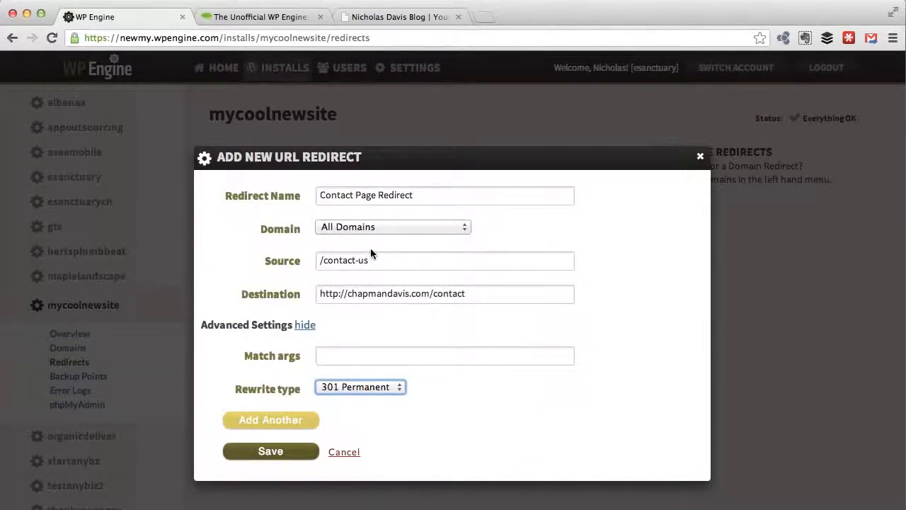
mouse_move(406, 429)
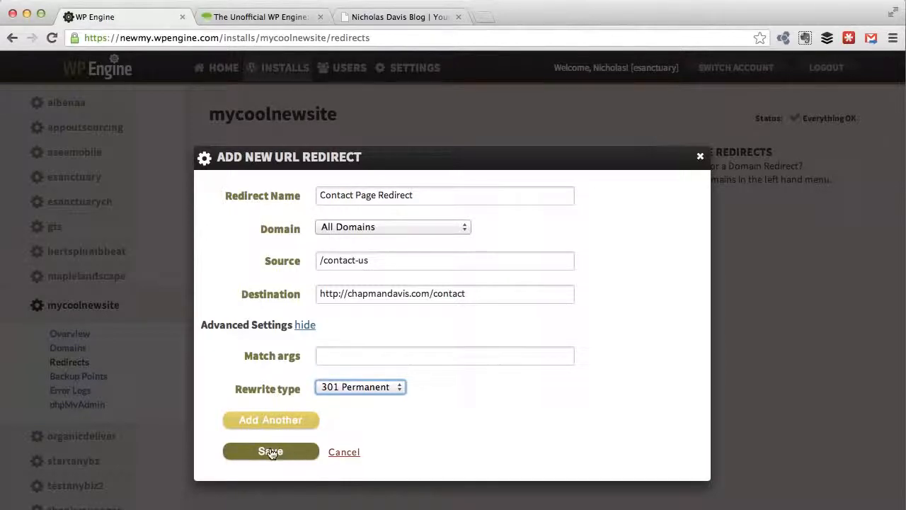
mouse_move(538, 401)
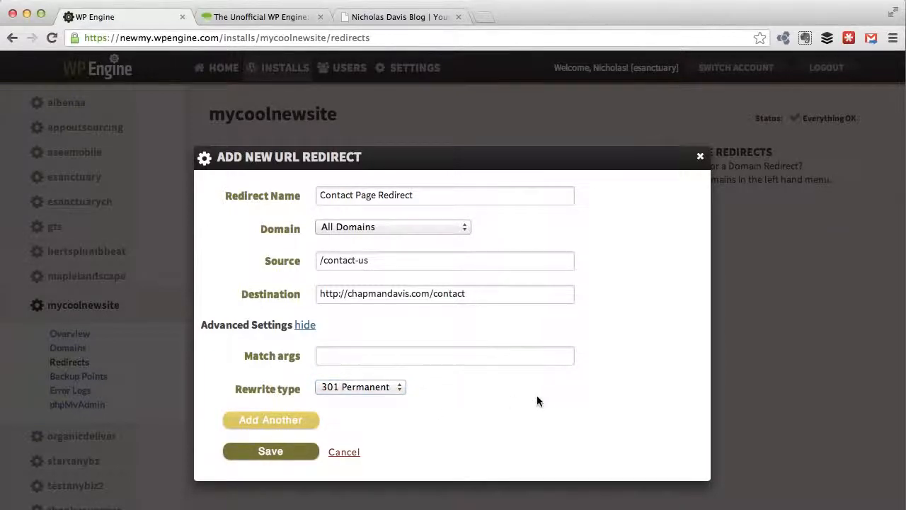
Save the /contact-us redirect in the Add New URL Redirect dialog
click(270, 450)
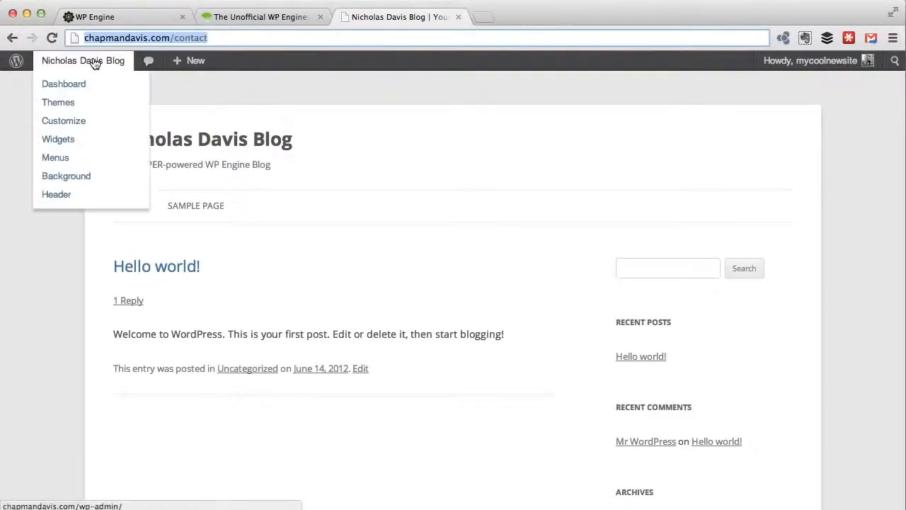
Go to Settings > Permalinks via the Dashboard and view the Sample Page at ?page_id=2
click(63, 83)
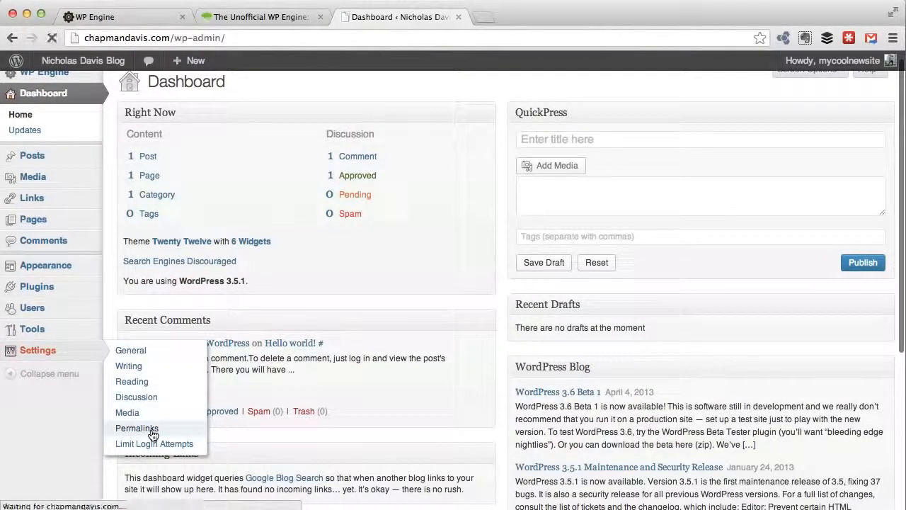
click(136, 428)
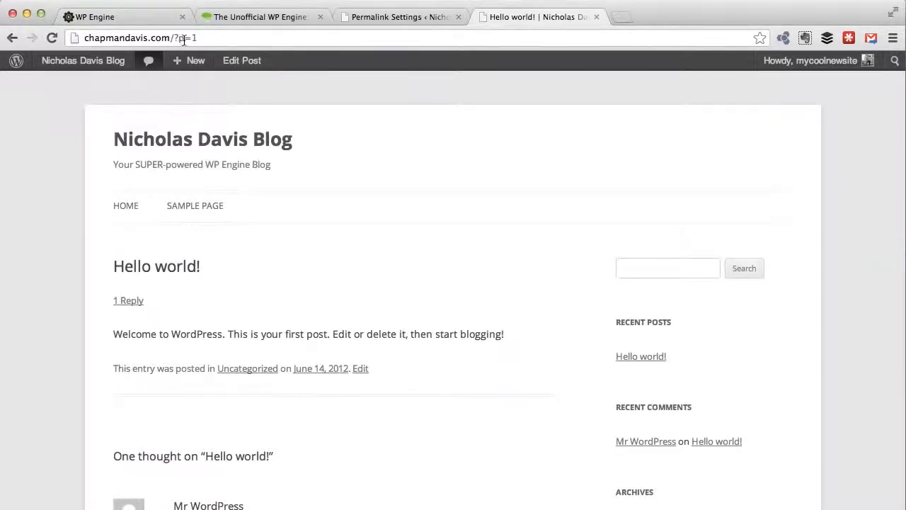
mouse_move(232, 249)
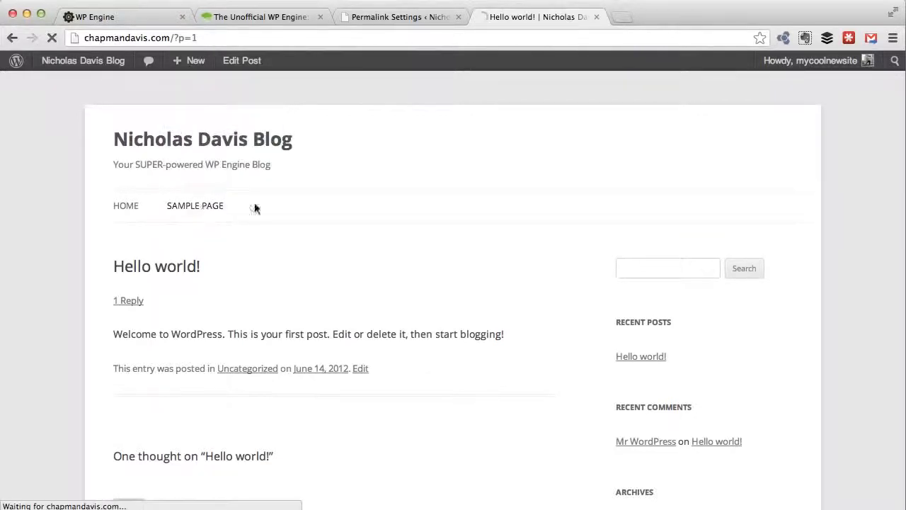
click(196, 205)
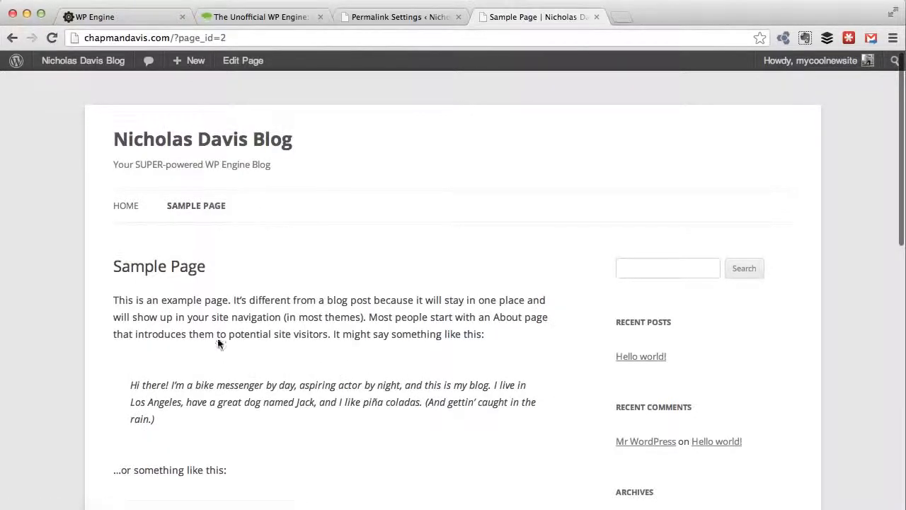
click(196, 59)
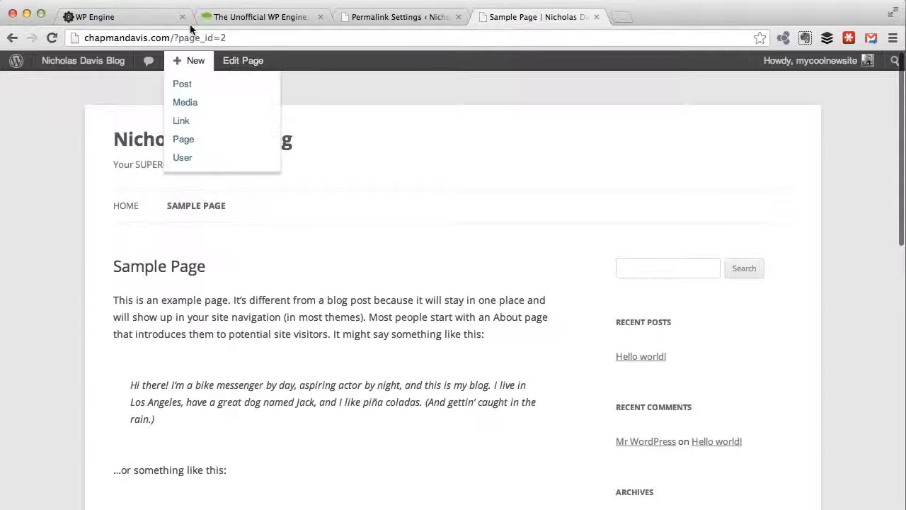
click(212, 37)
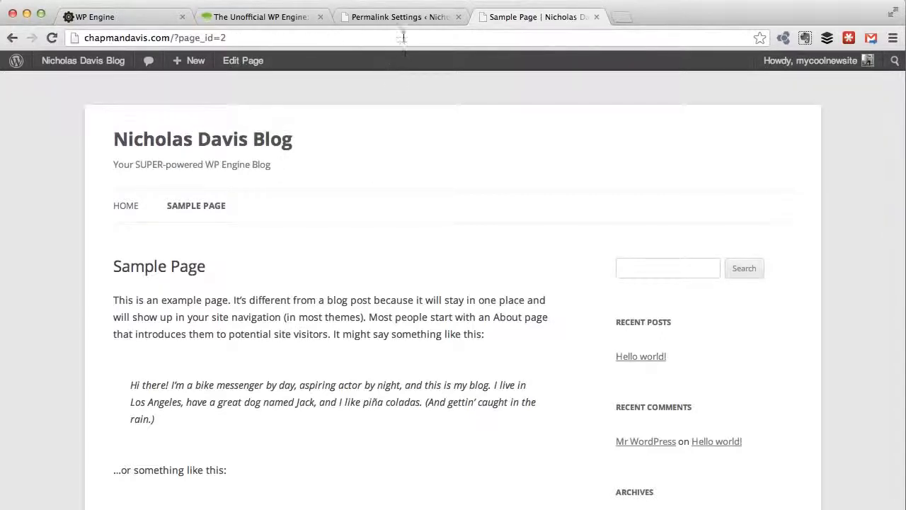
Save Post name as the permalink structure and return to the Sample Page tab
click(399, 16)
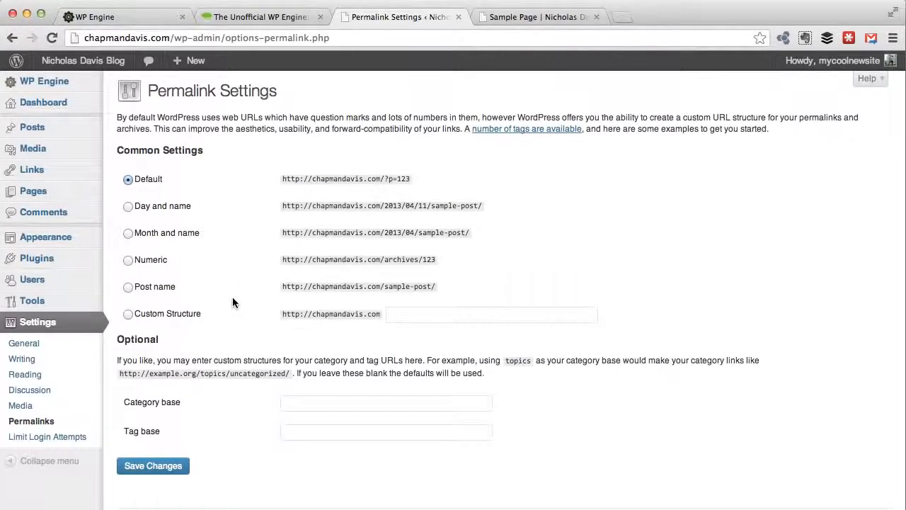
mouse_move(22, 358)
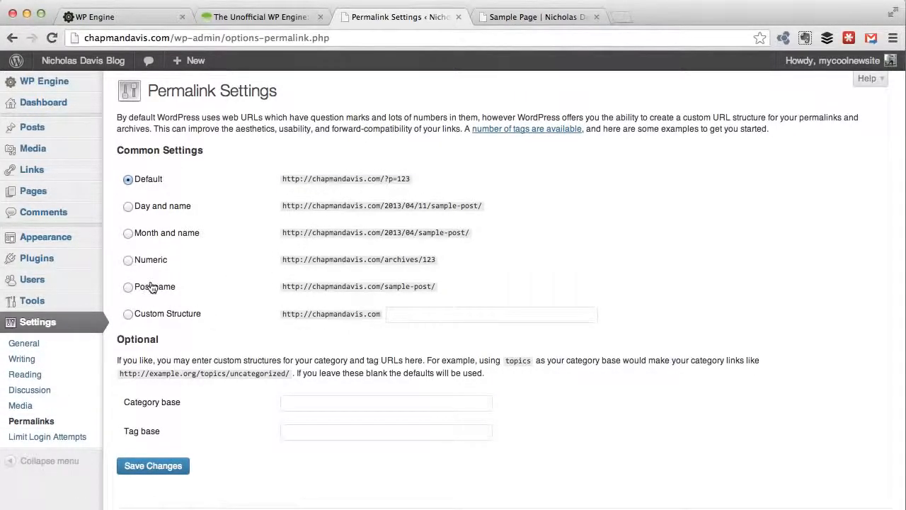
mouse_move(165, 288)
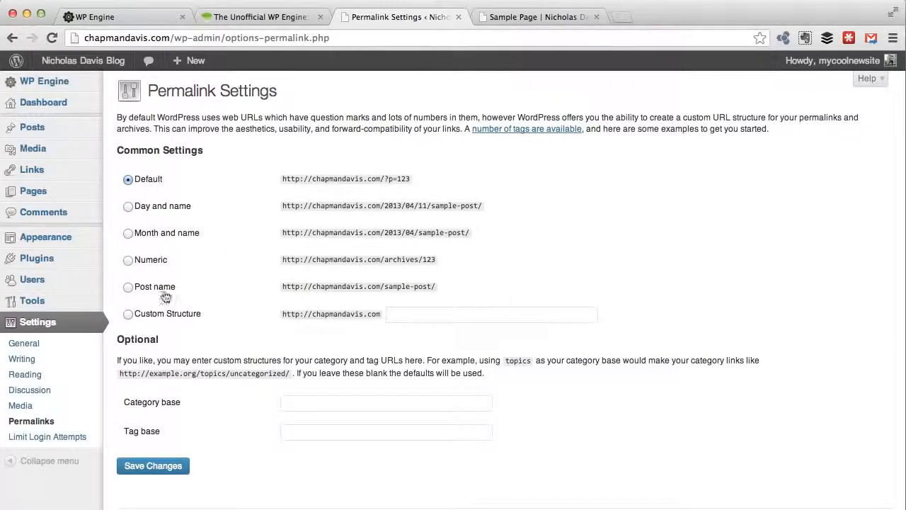
click(127, 286)
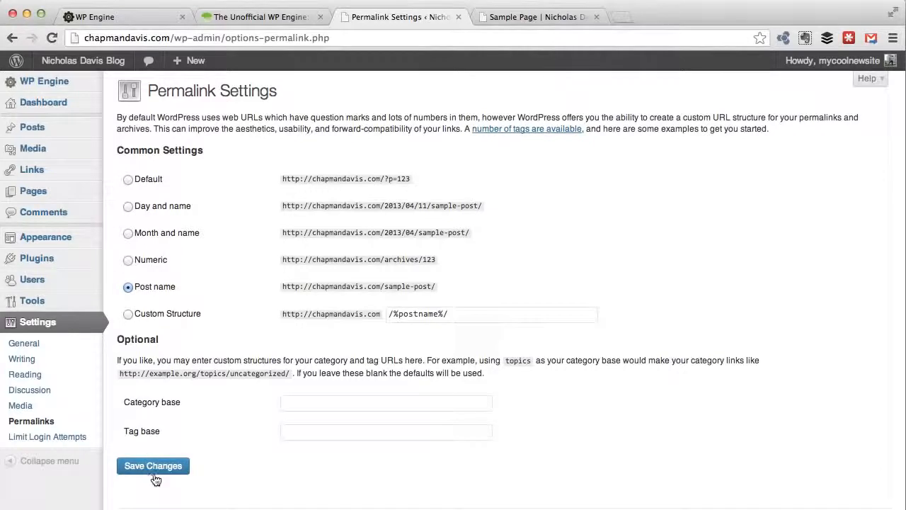
click(153, 465)
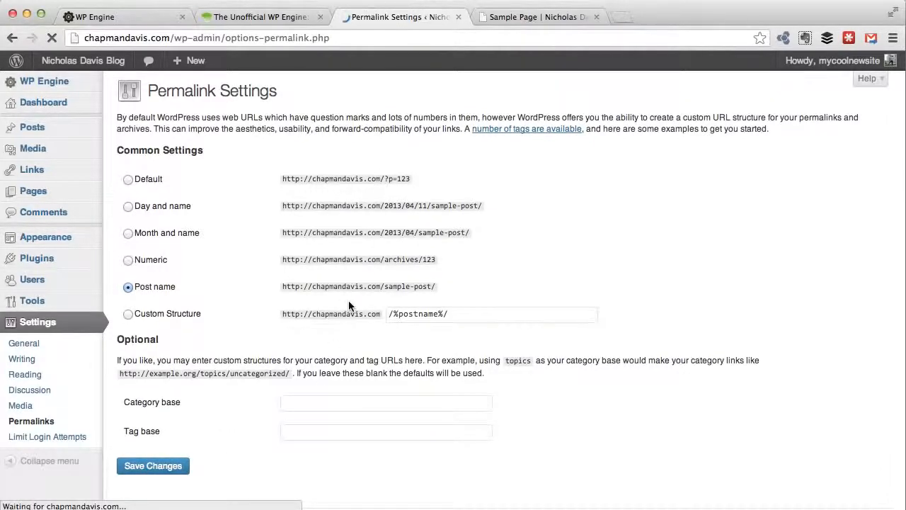
click(153, 466)
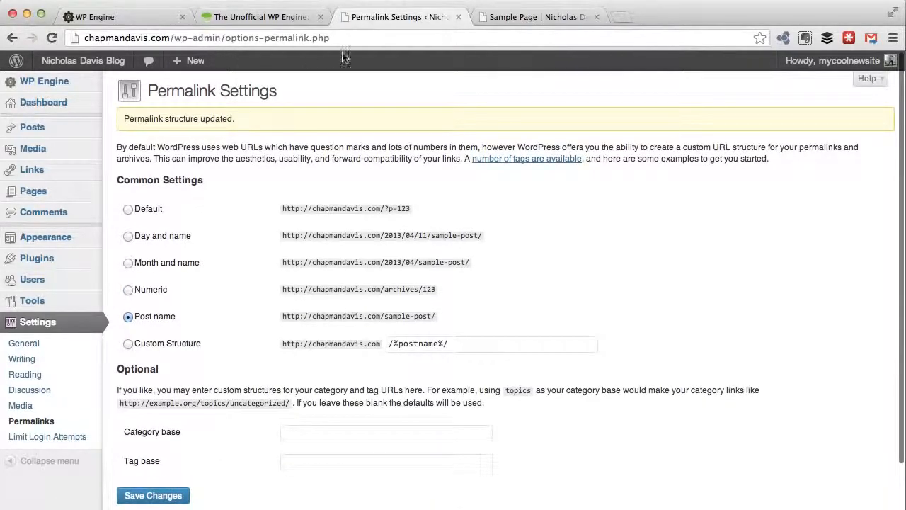
click(552, 17)
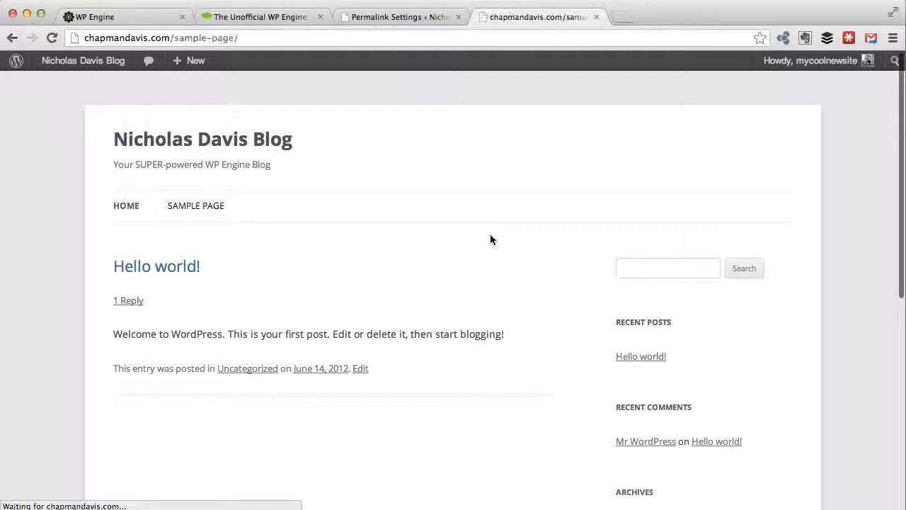
Create a page titled 'Contact Us' with body 'Contact us here' and save it as a draft
click(196, 205)
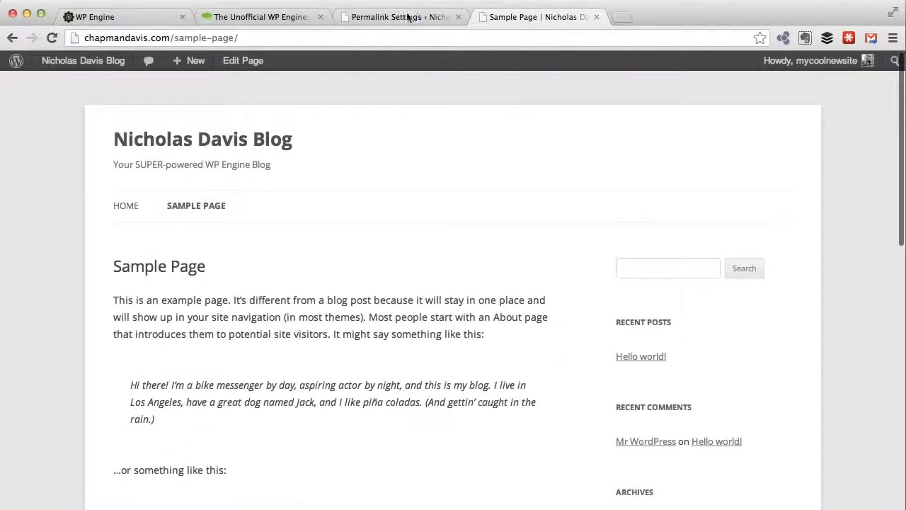
click(196, 59)
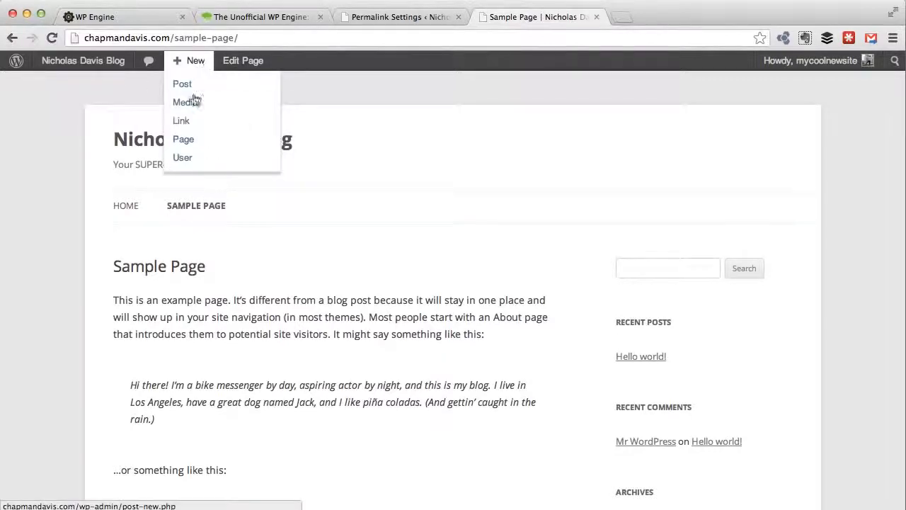
click(184, 138)
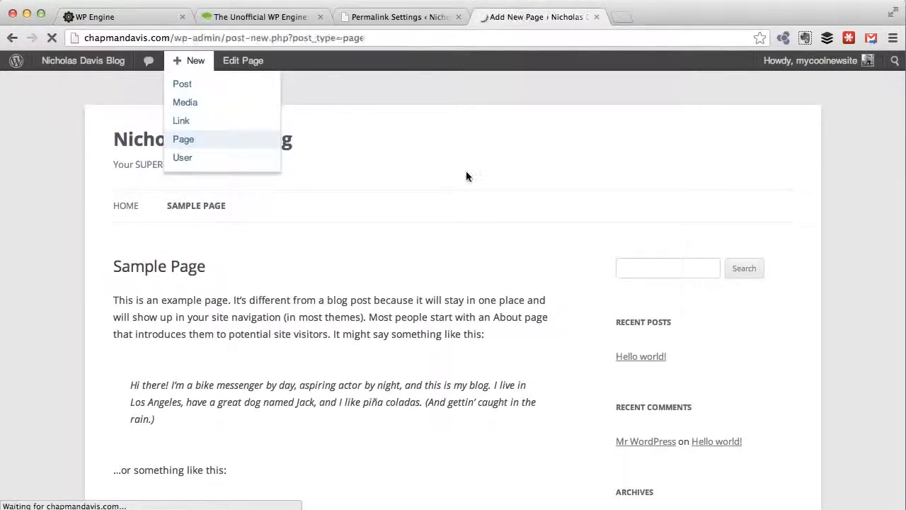
click(183, 139)
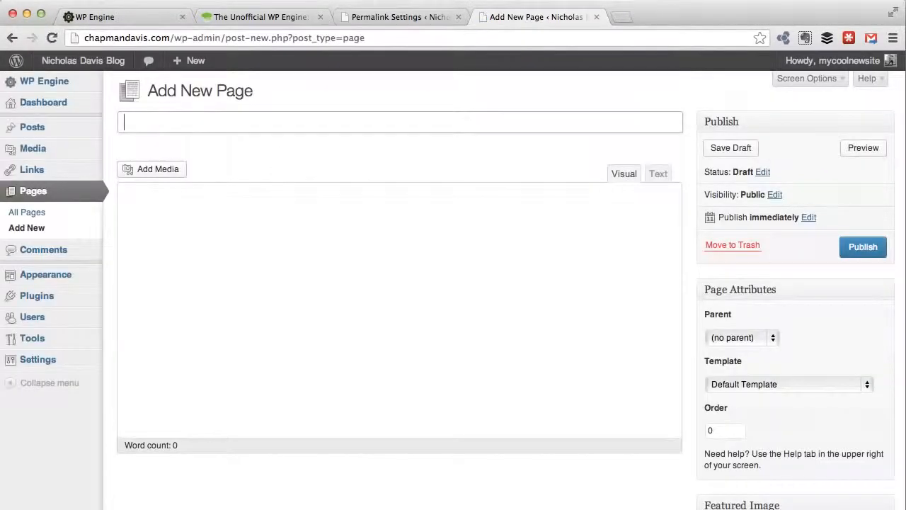
text(Contact Us)
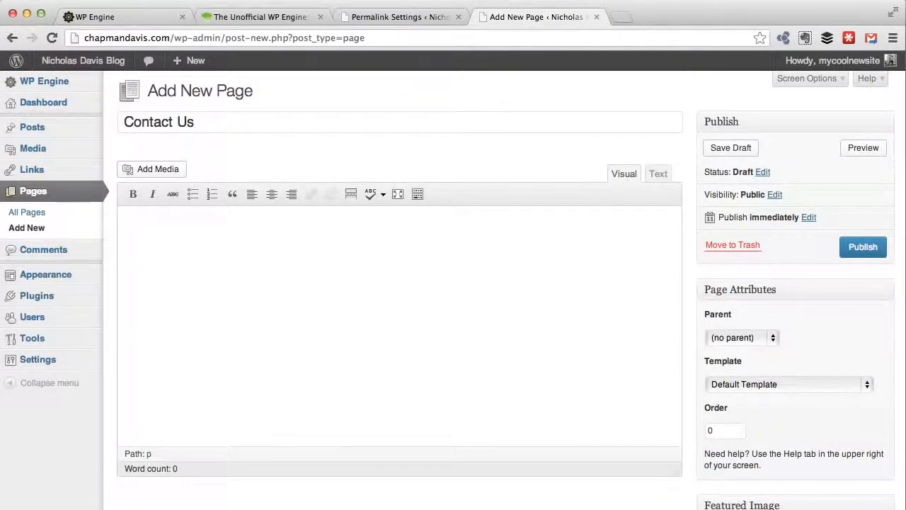
text(Con)
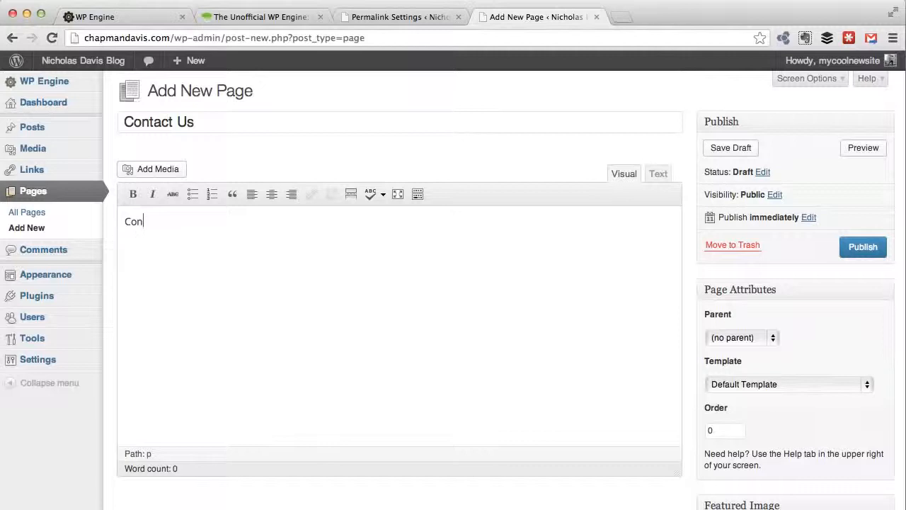
text(tact us here)
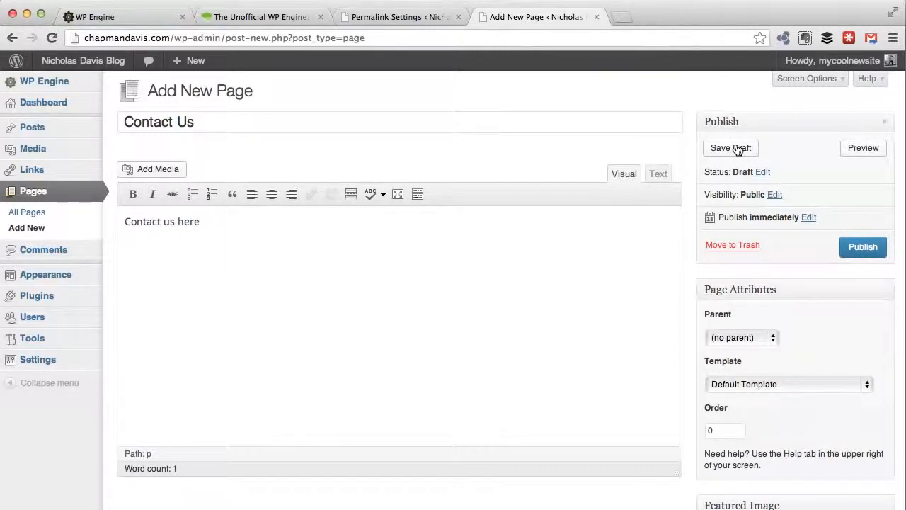
click(730, 149)
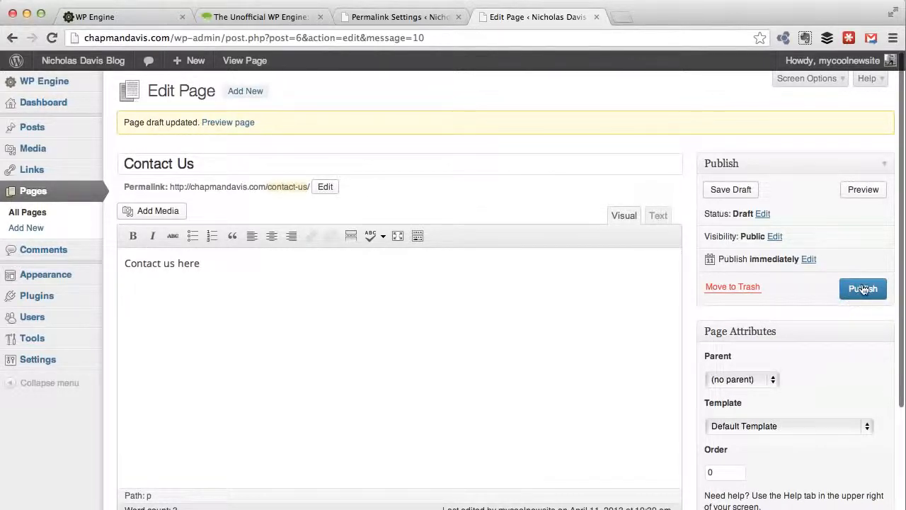
Publish the Contact Us page, change its permalink slug to 'contact', and update it
click(864, 289)
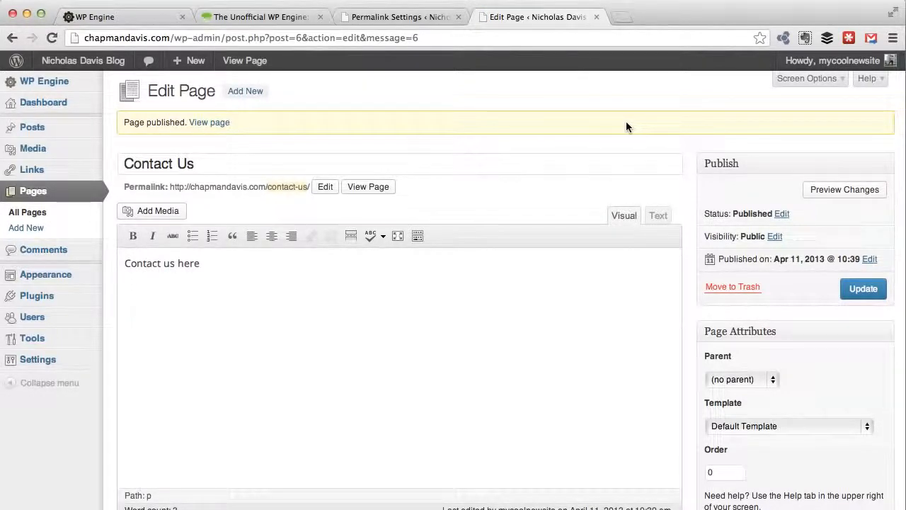
mouse_move(352, 191)
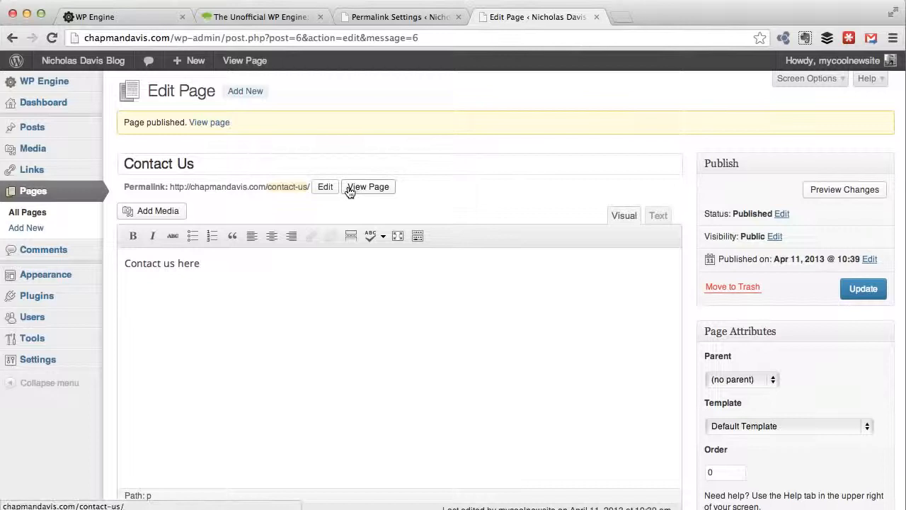
mouse_move(377, 197)
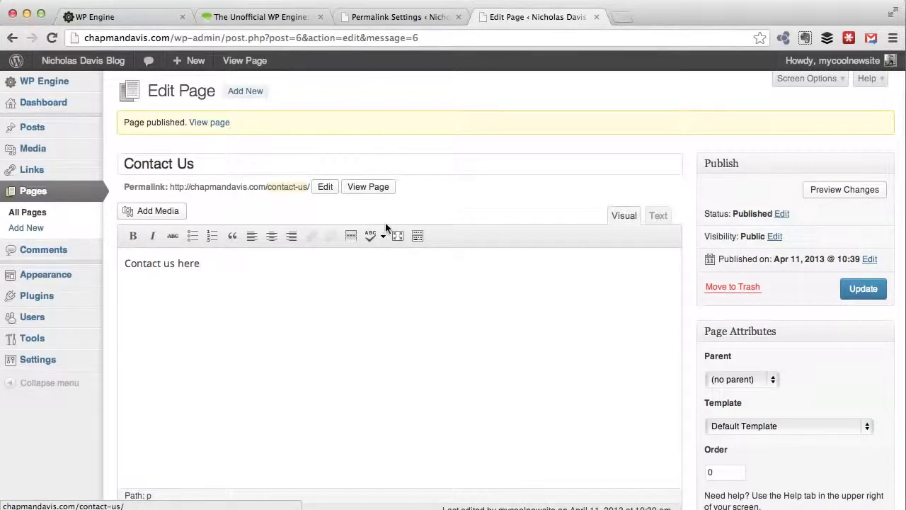
click(326, 187)
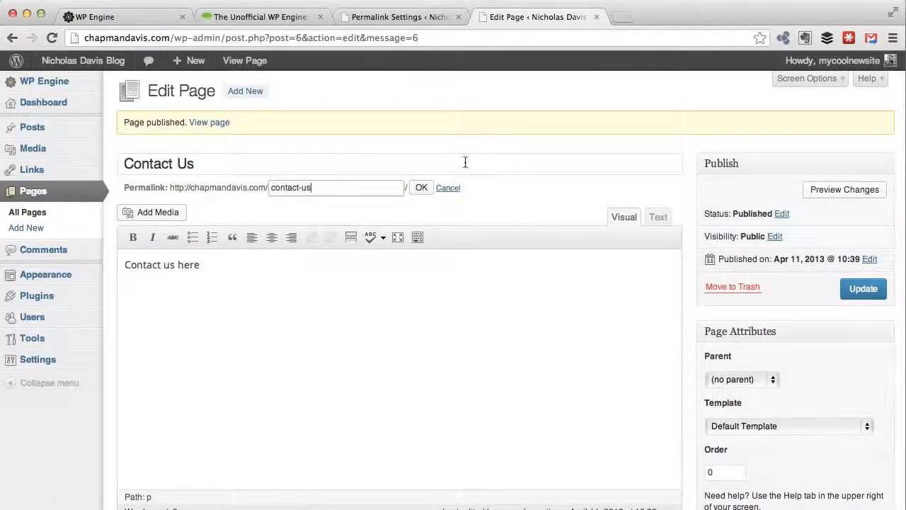
click(421, 187)
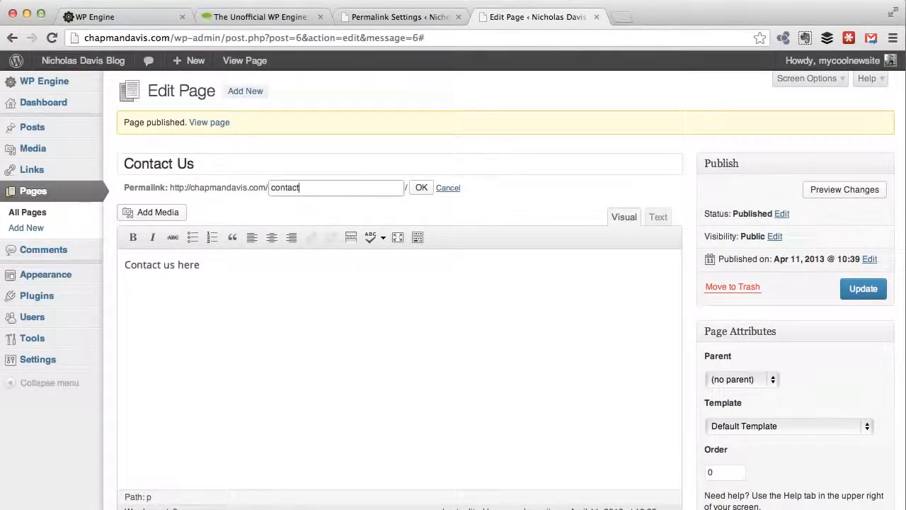
click(420, 187)
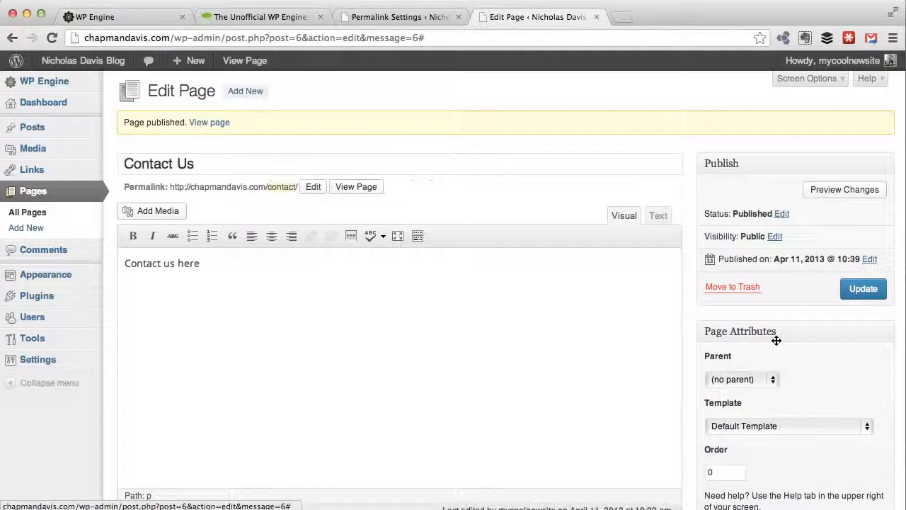
click(862, 289)
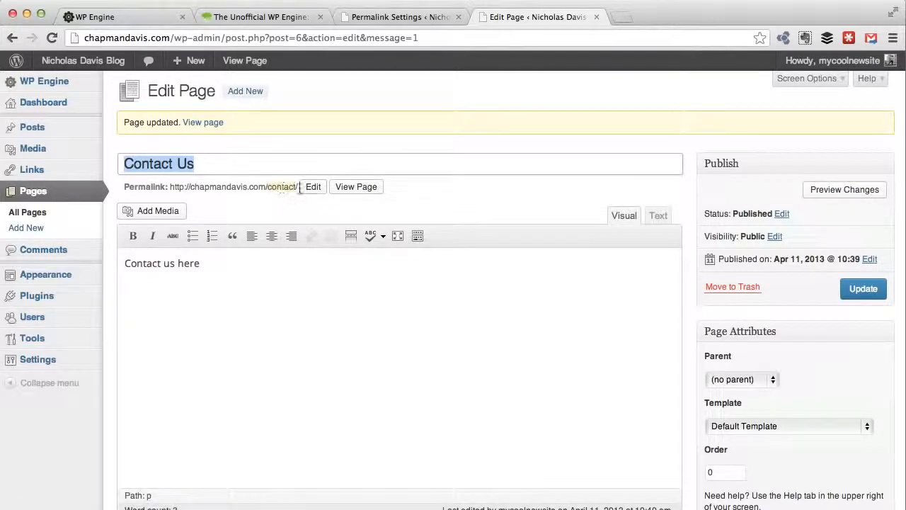
mouse_move(368, 187)
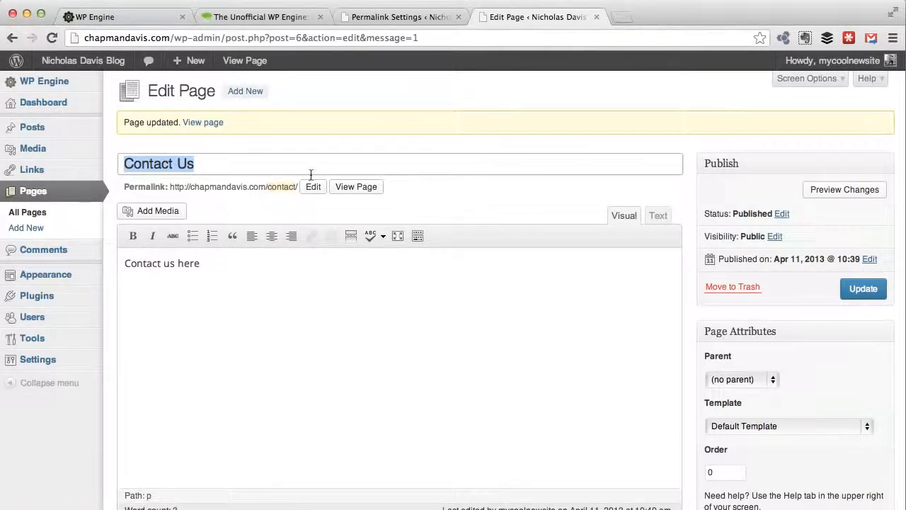
mouse_move(277, 187)
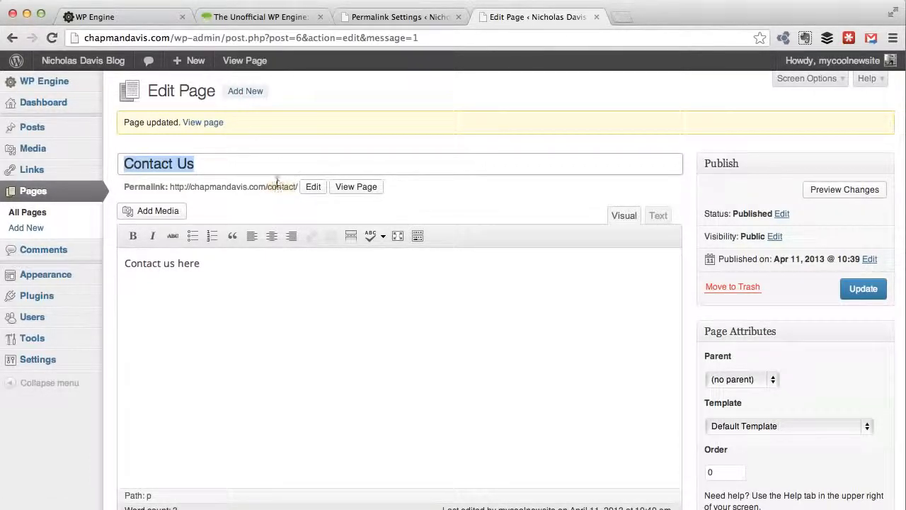
mouse_move(414, 105)
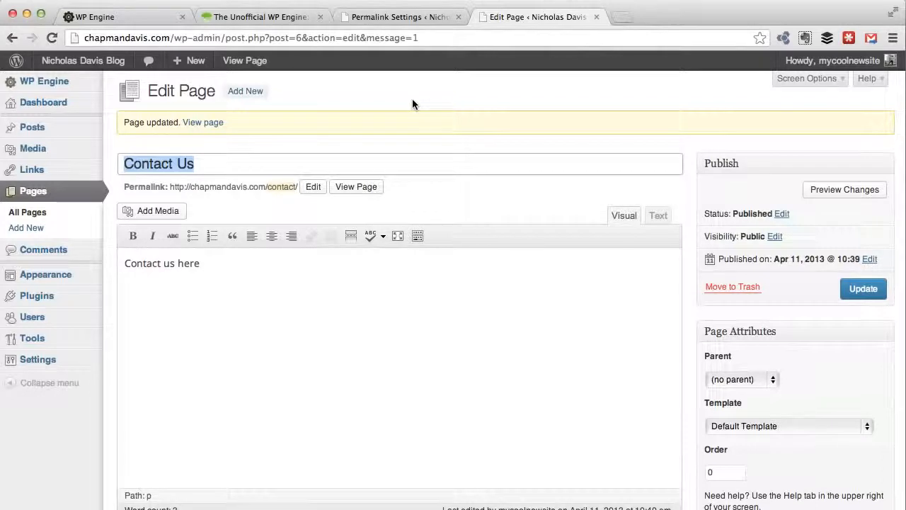
mouse_move(334, 164)
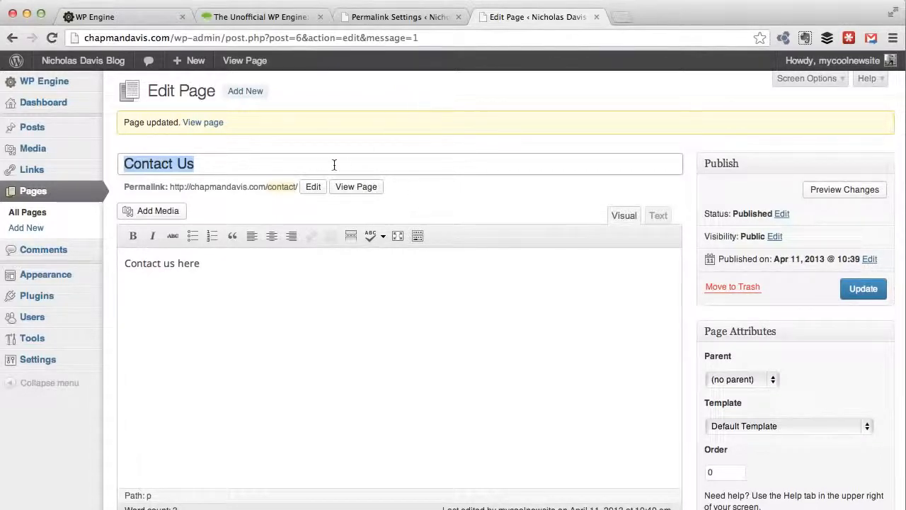
mouse_move(445, 162)
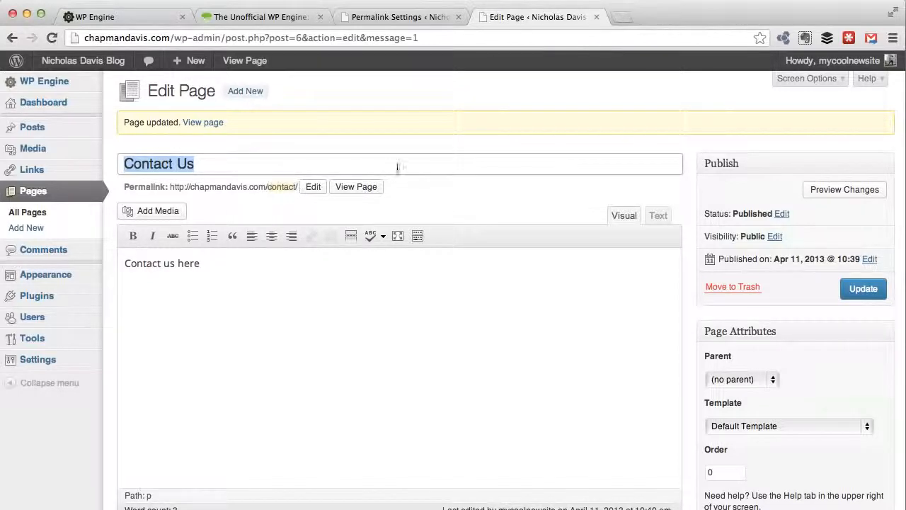
mouse_move(410, 168)
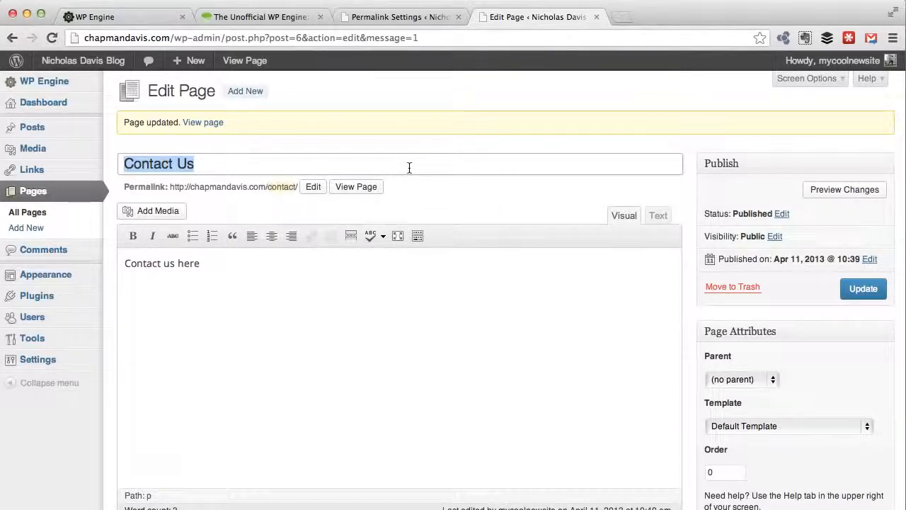
mouse_move(623, 16)
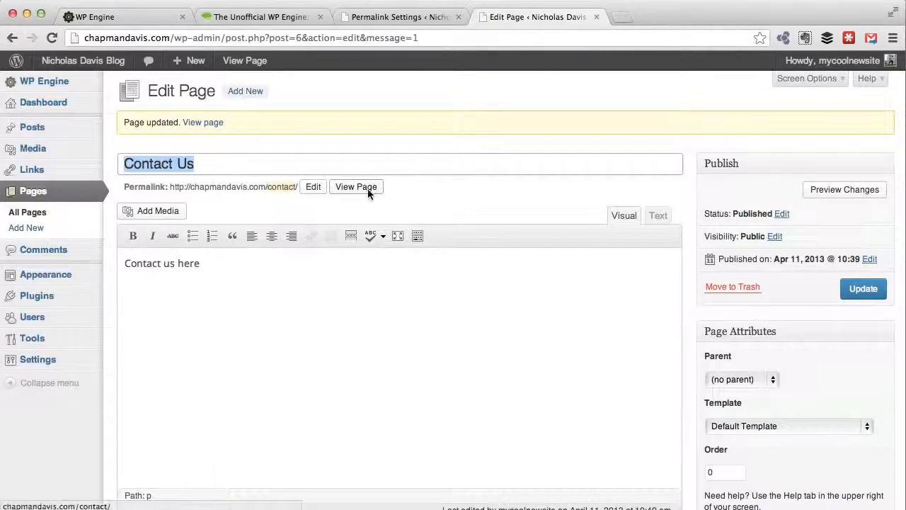
View the live page and load the old /contact-us address to confirm it lands on /contact/
click(357, 187)
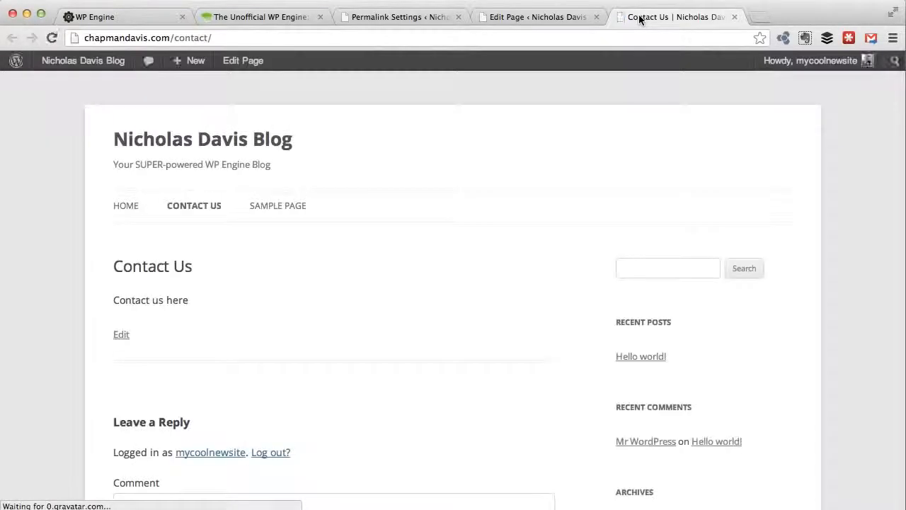
click(195, 59)
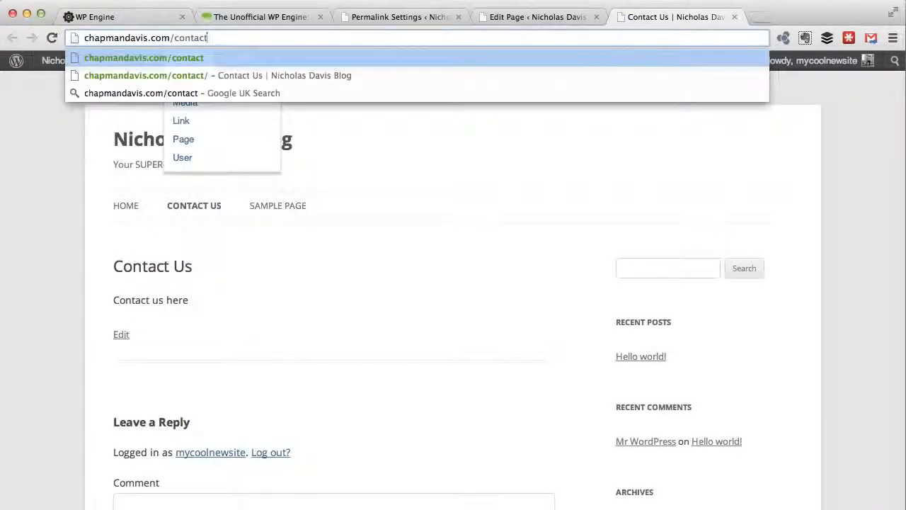
text(-us)
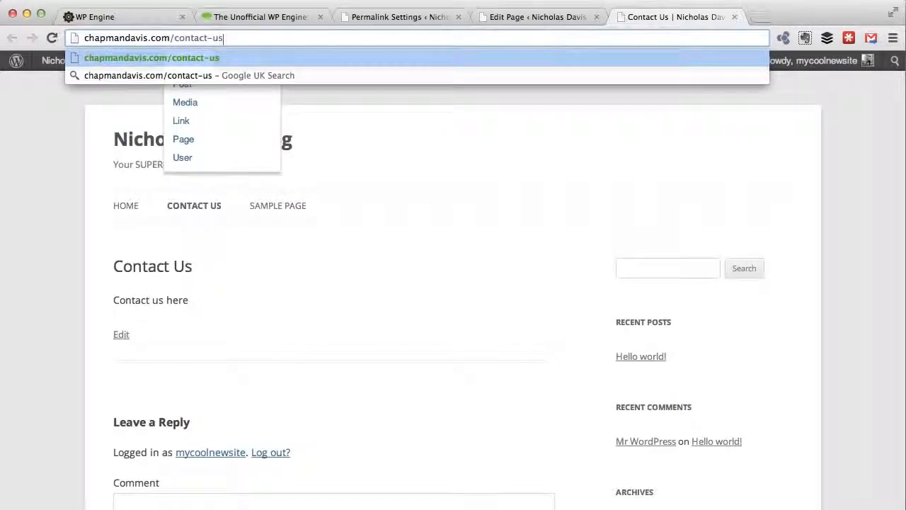
key(backspace)
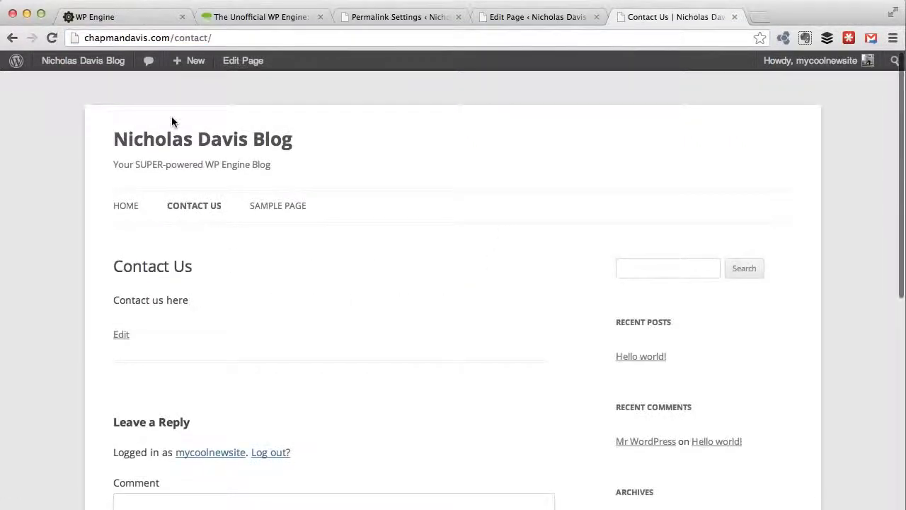
click(196, 60)
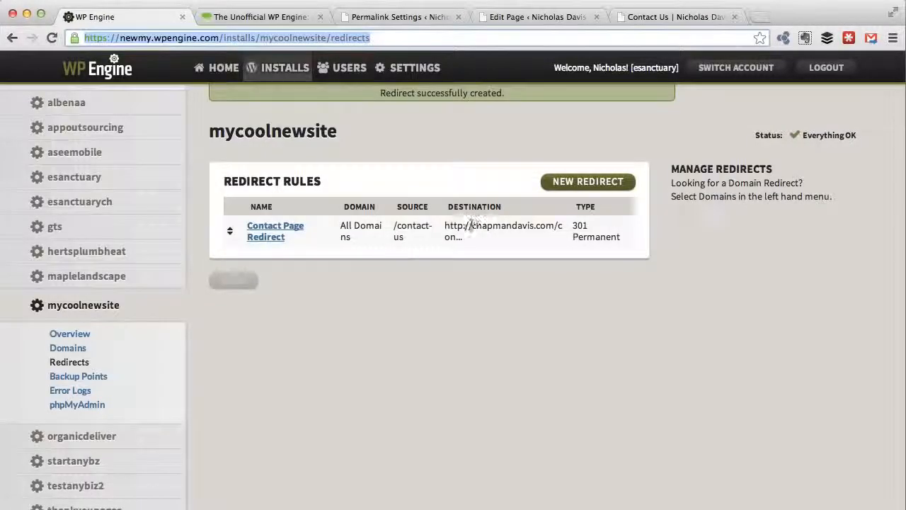
mouse_move(505, 273)
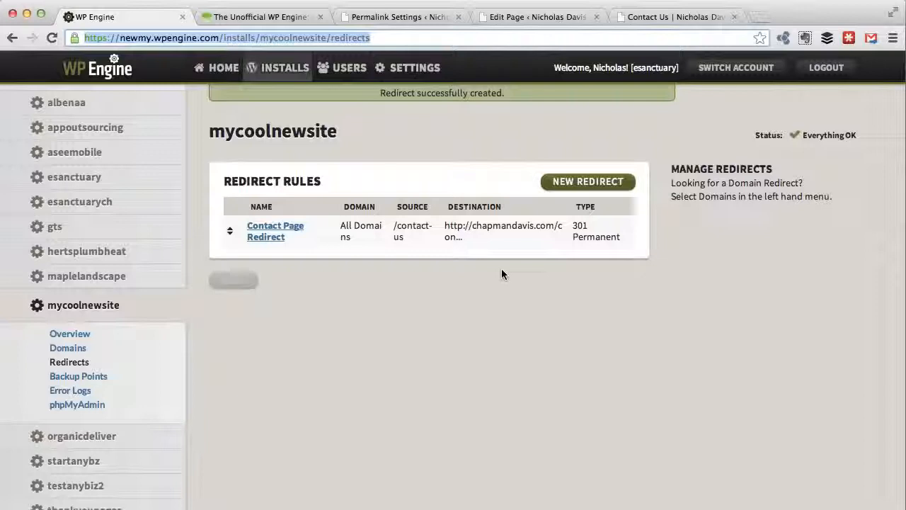
mouse_move(393, 244)
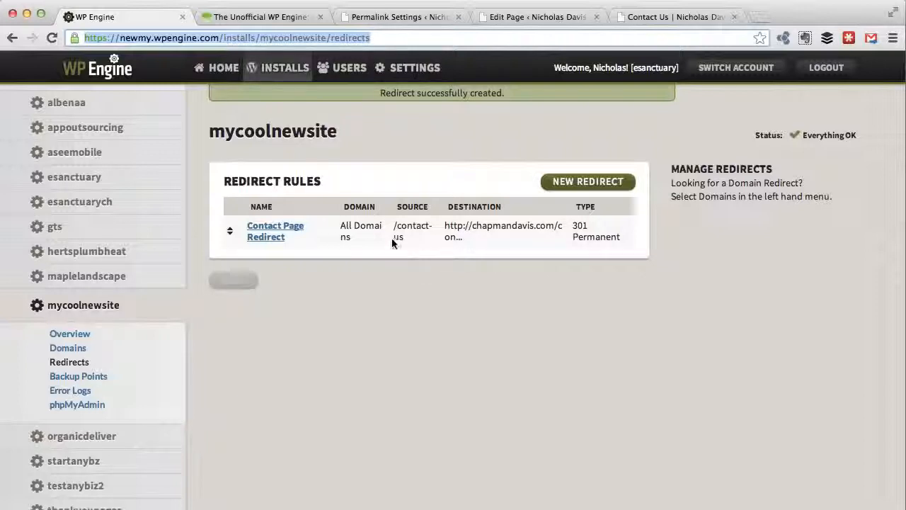
mouse_move(456, 283)
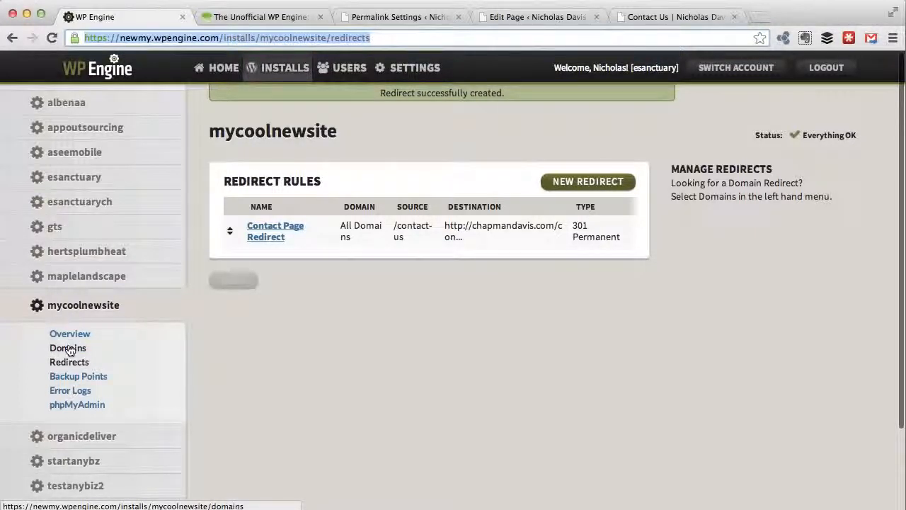
Show the mycoolnewsite Domains page listing chapmandavis.com and its domain redirects
click(68, 348)
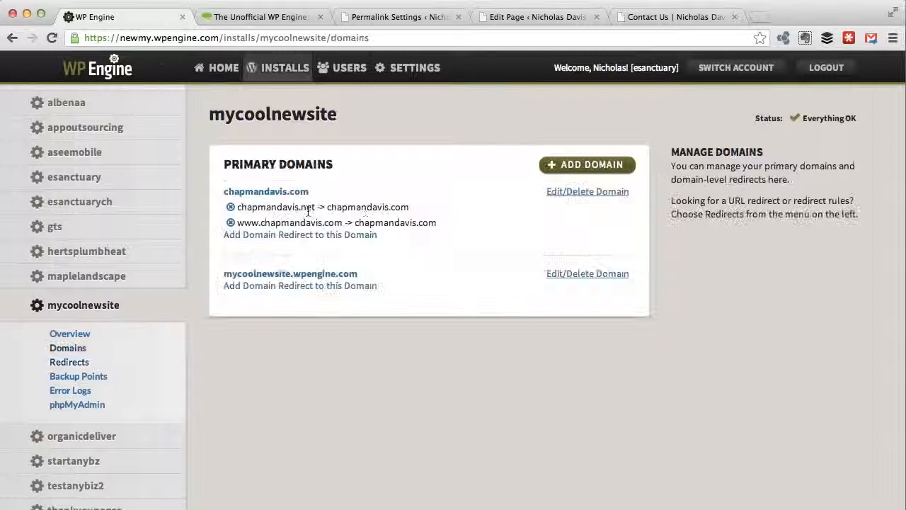